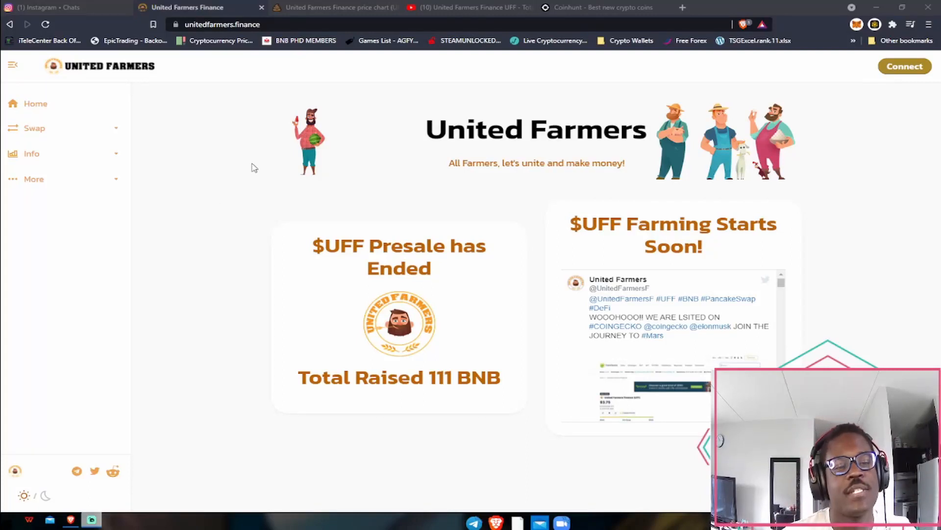
mouse_move(219, 158)
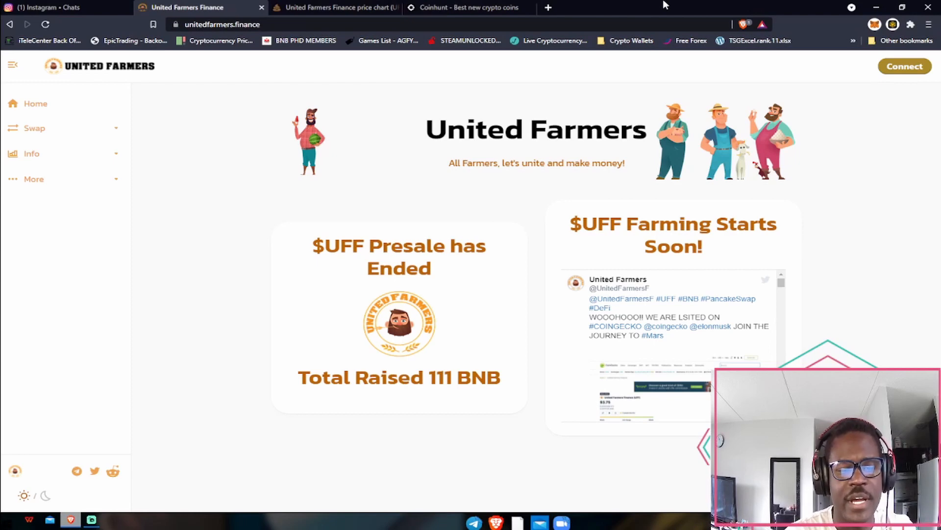
mouse_move(203, 87)
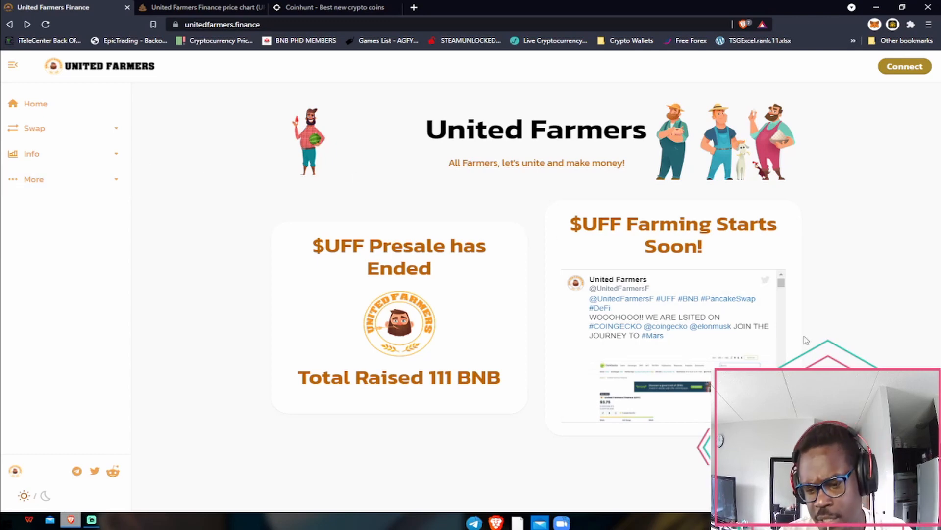
mouse_move(349, 125)
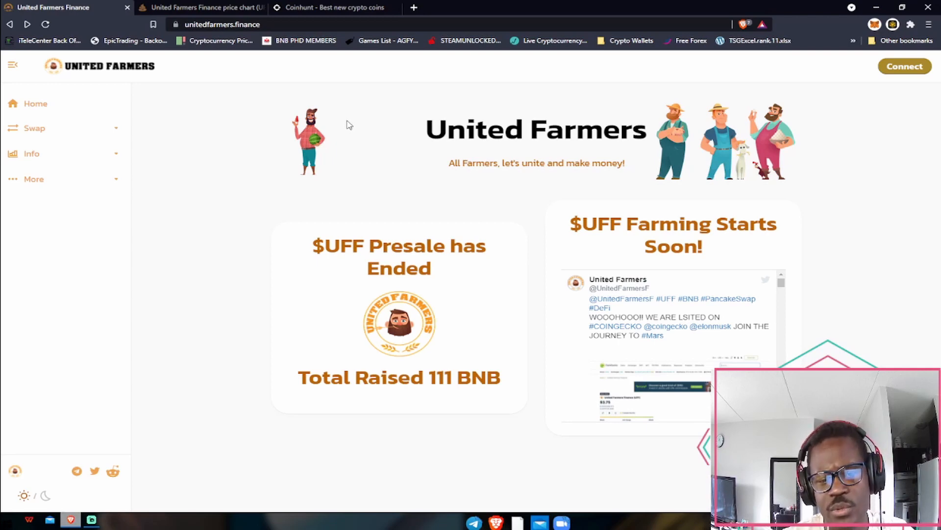
mouse_move(634, 302)
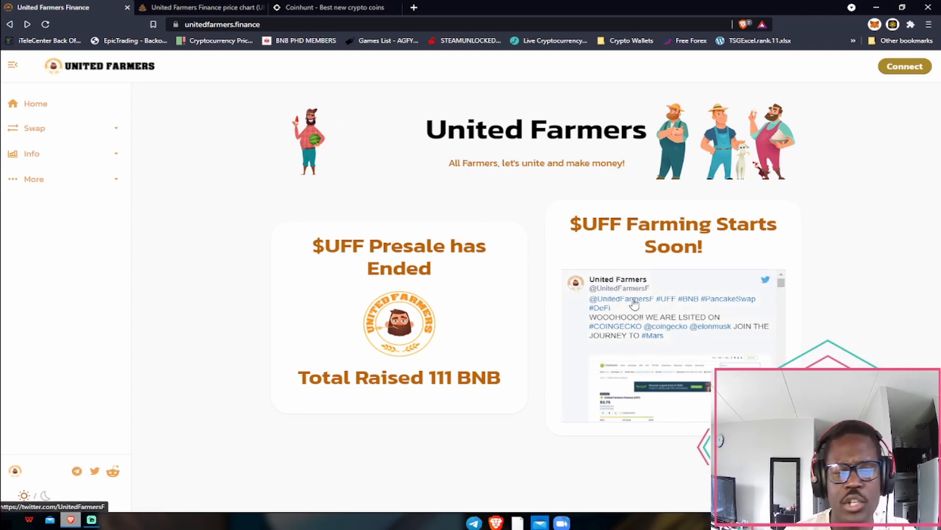
mouse_move(658, 335)
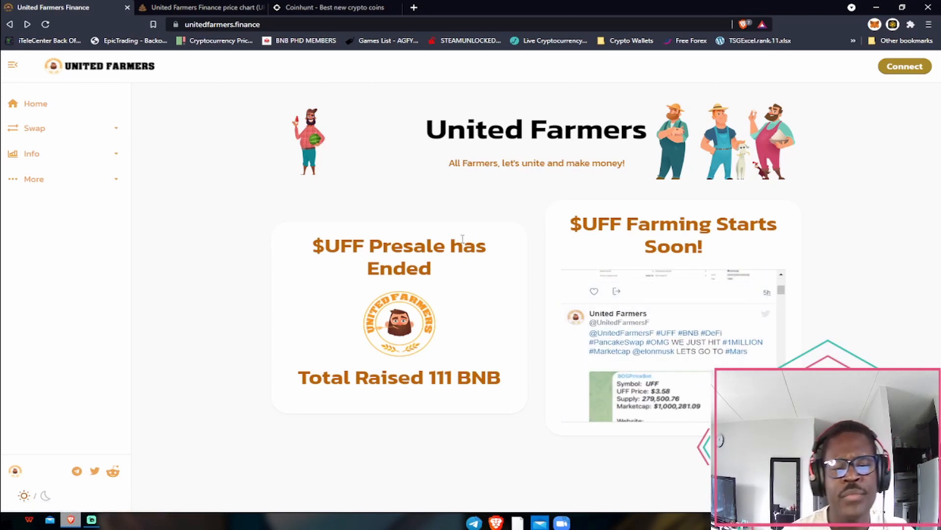
scroll(down, 3)
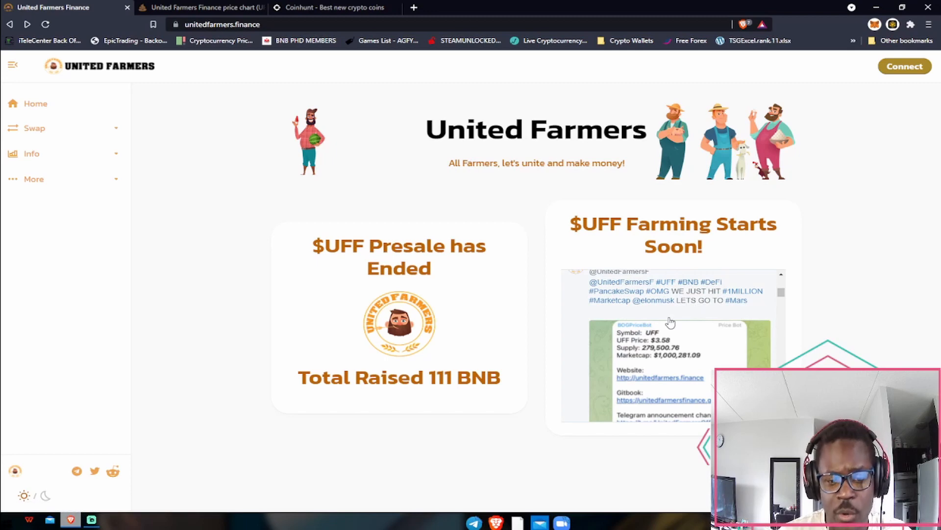
mouse_move(648, 345)
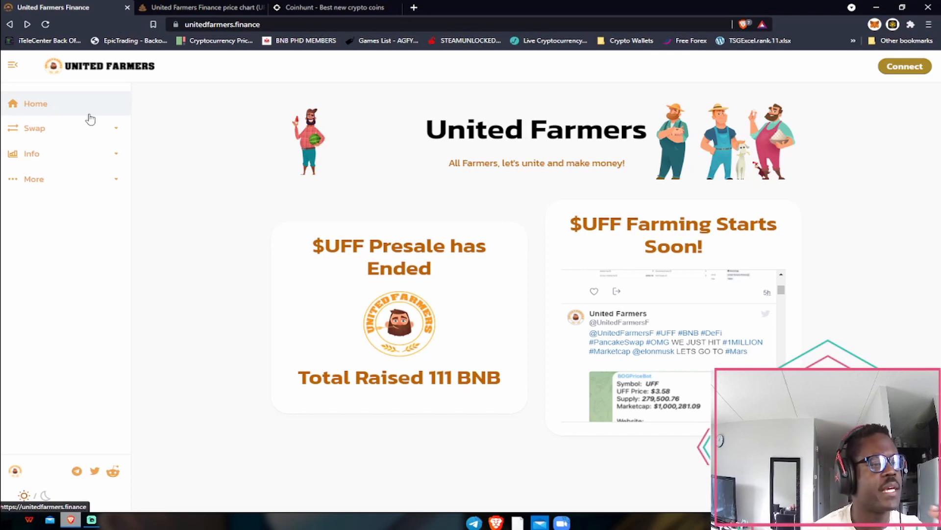
mouse_move(102, 183)
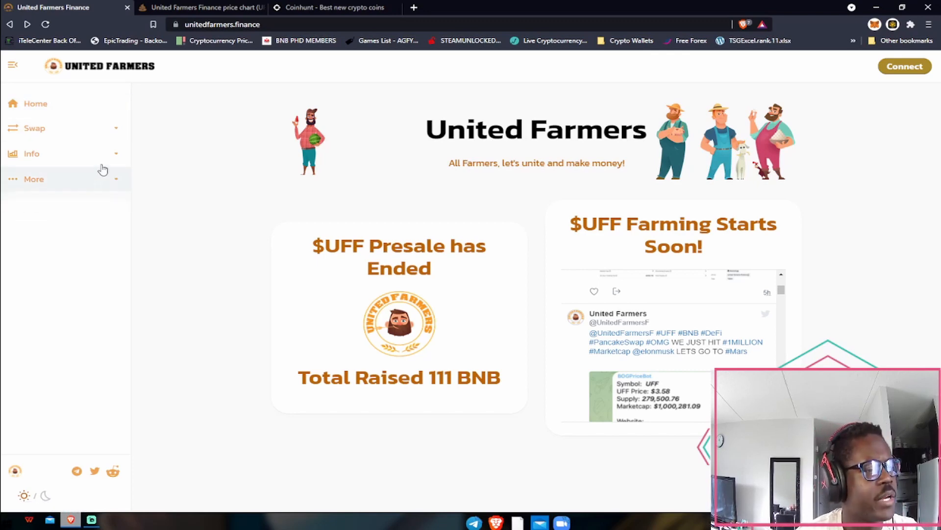
mouse_move(95, 103)
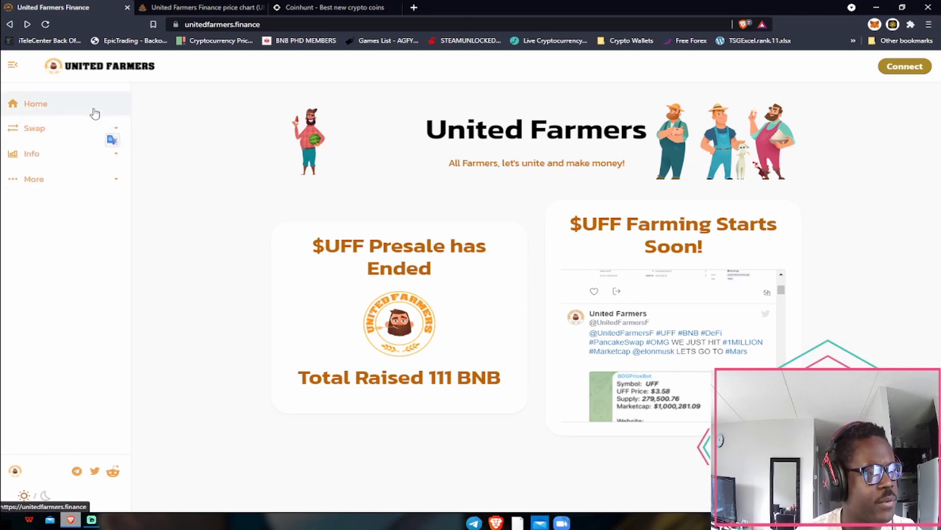
Step: Reach the United Farmers Finance GitBook docs from the Info sidebar links and scroll to the income streams section
click(31, 153)
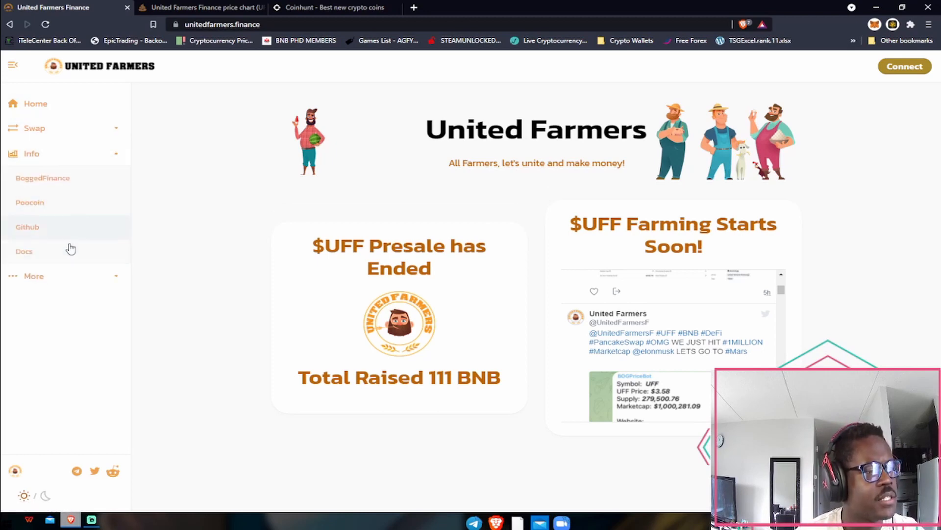
click(27, 226)
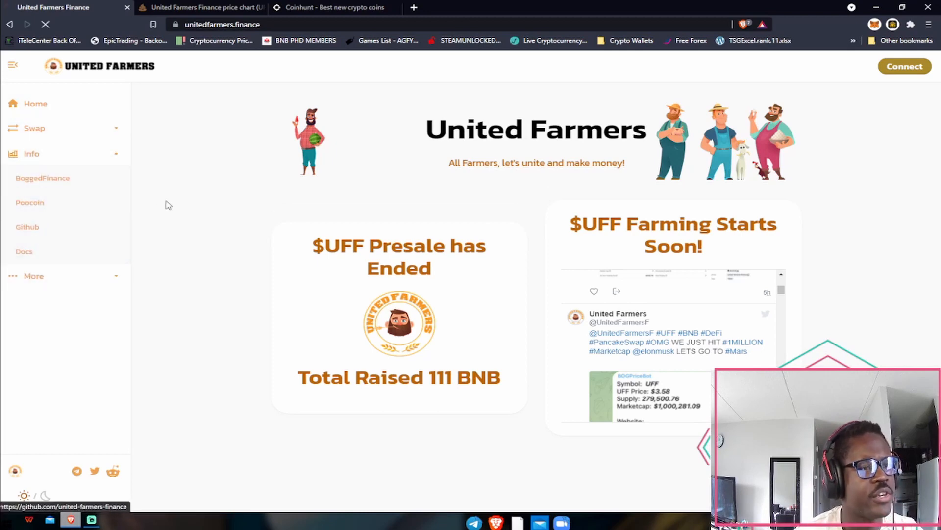
click(24, 251)
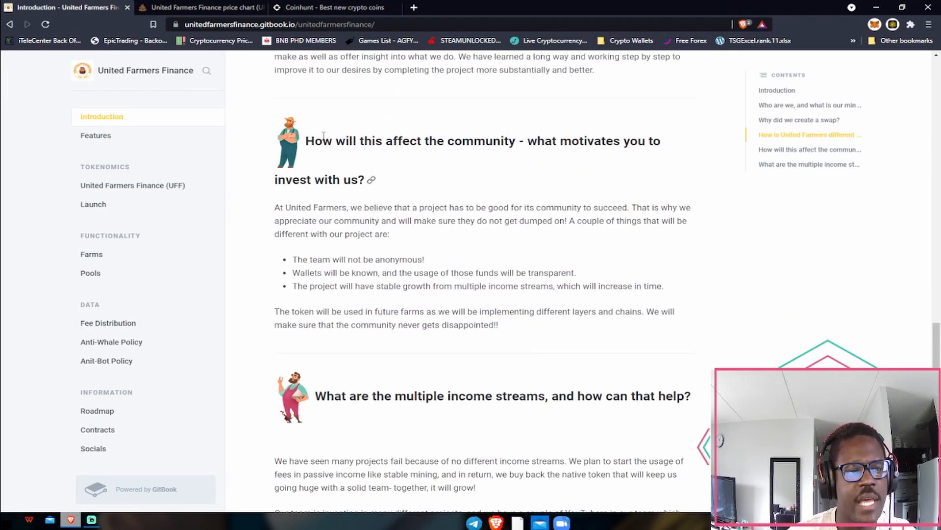
scroll(down, 3)
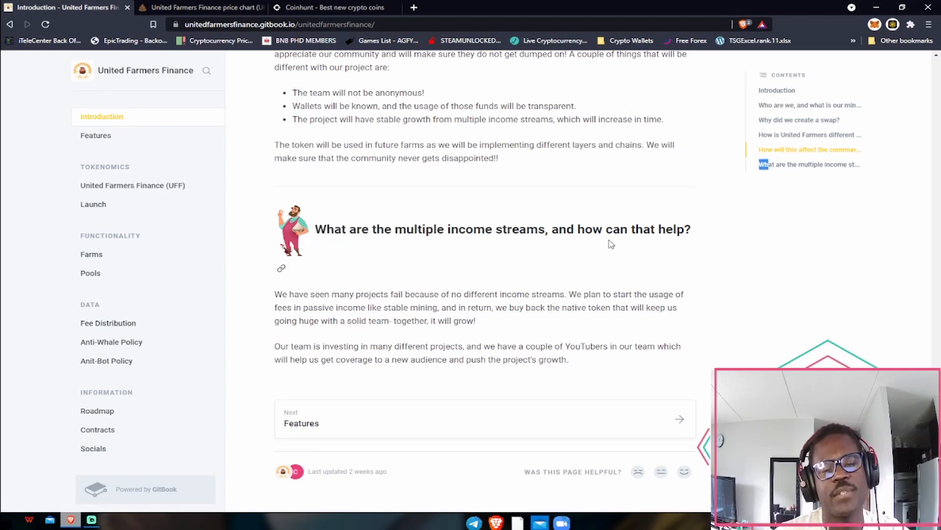
mouse_move(567, 298)
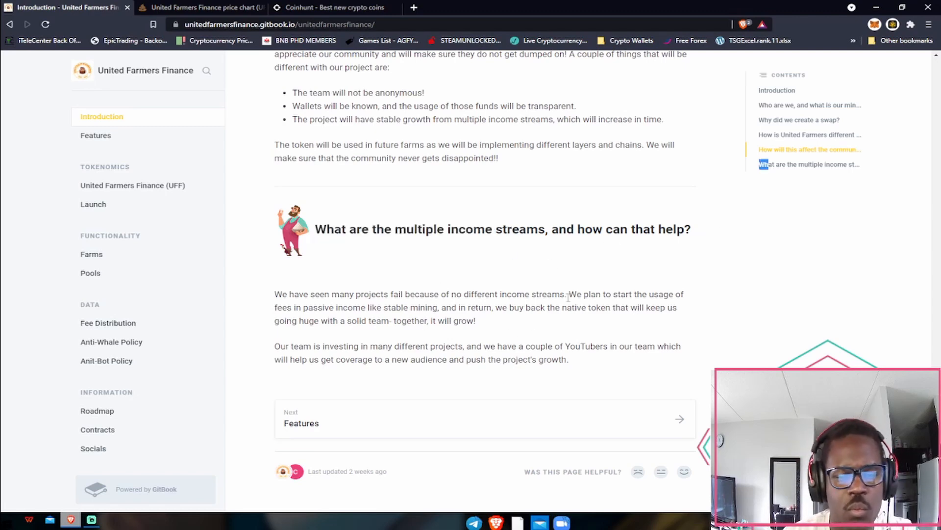
Step: Highlight the passage about buying back the native token, then clear the highlight
drag(567, 295, 684, 294)
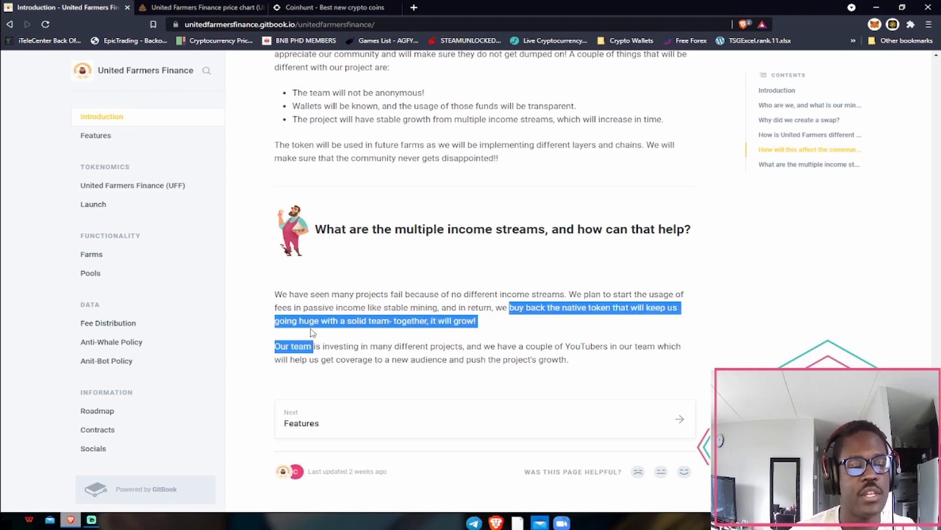
click(493, 325)
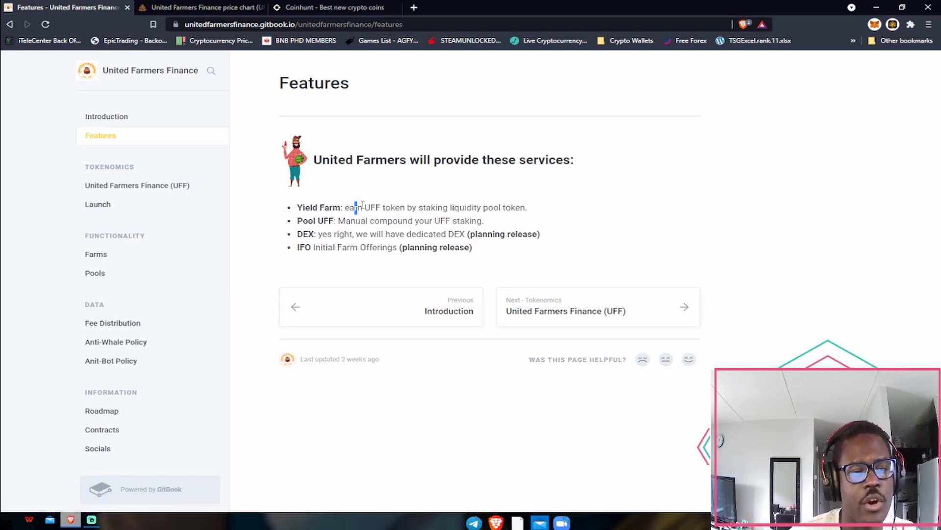
drag(355, 207, 528, 207)
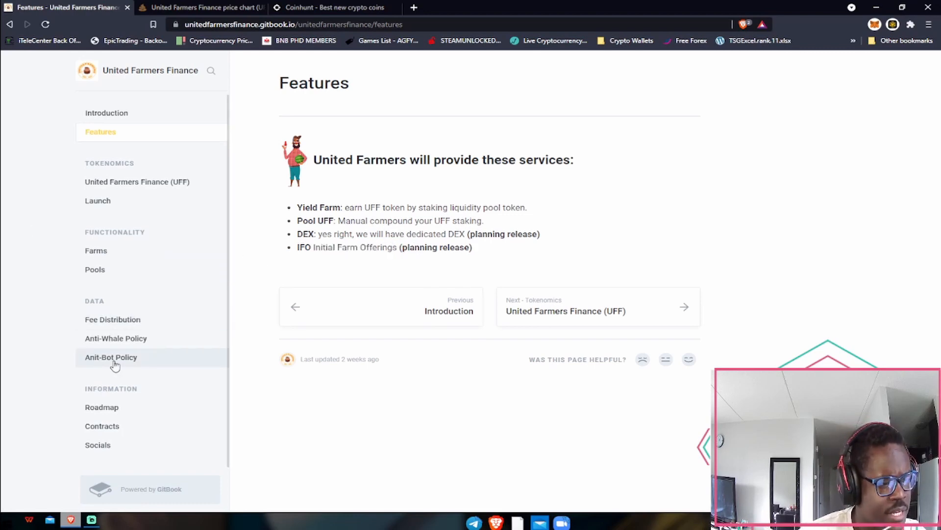
mouse_move(116, 339)
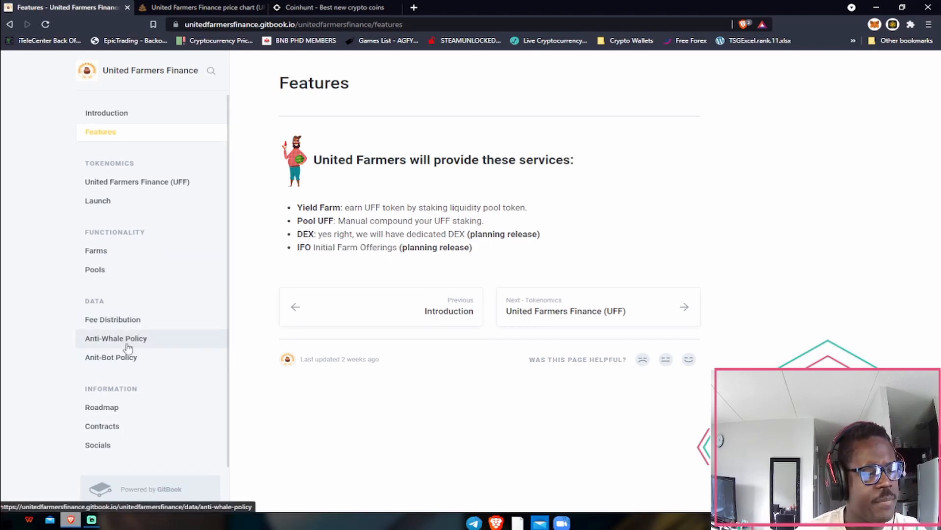
Step: On the Fee Distribution page, highlight the Treasury Wallet description and clear it
click(112, 319)
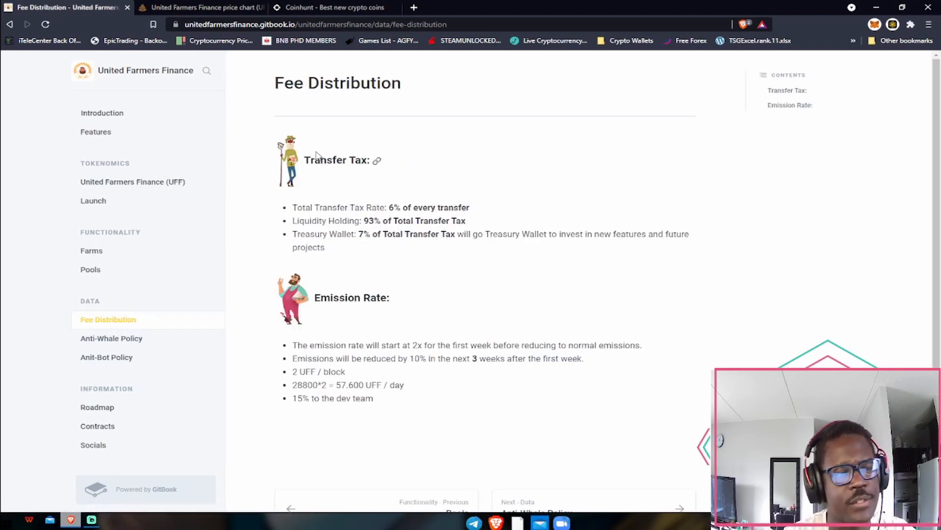
drag(291, 221, 369, 221)
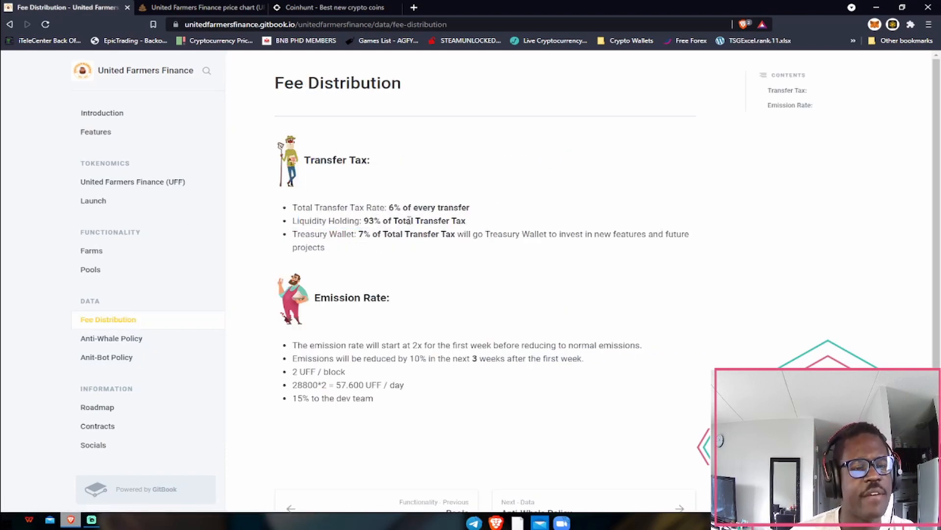
drag(360, 221, 448, 220)
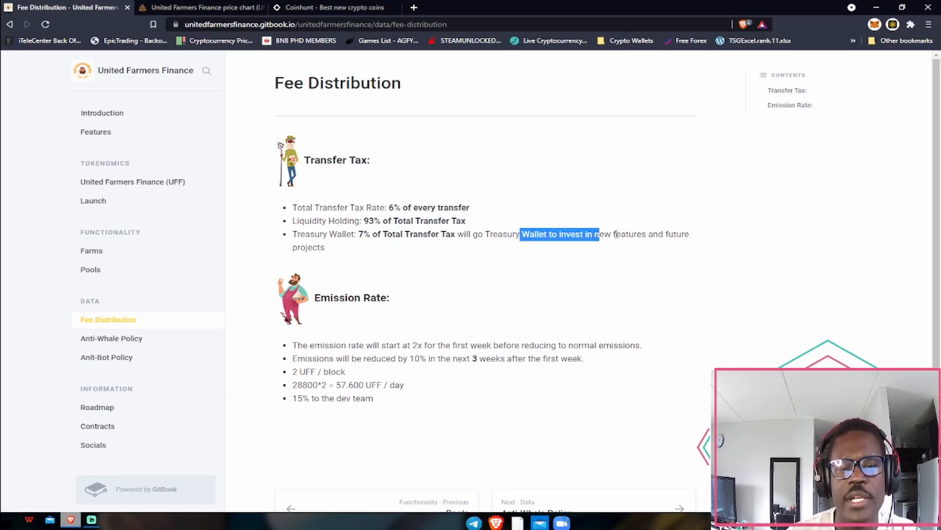
click(402, 257)
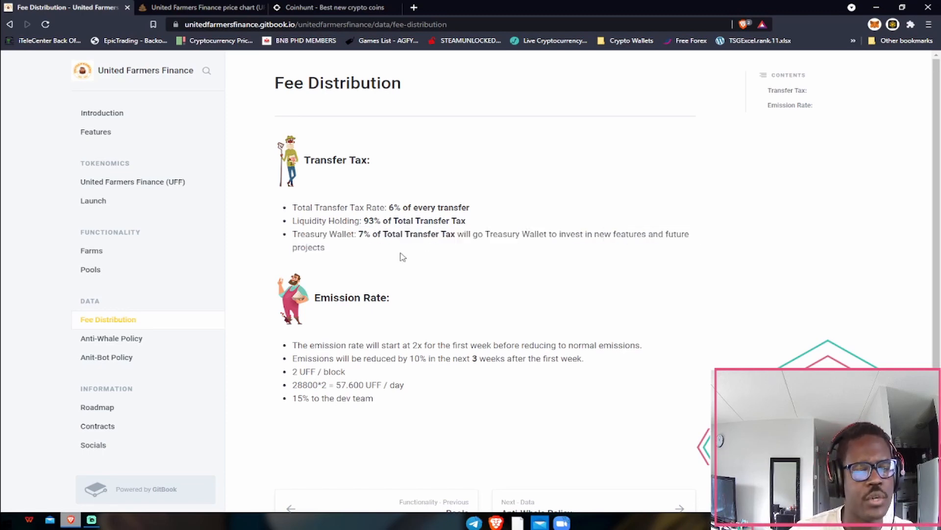
Step: In the Emission Rate section, highlight the 2x starting rate and the daily emission figure
scroll(down, 3)
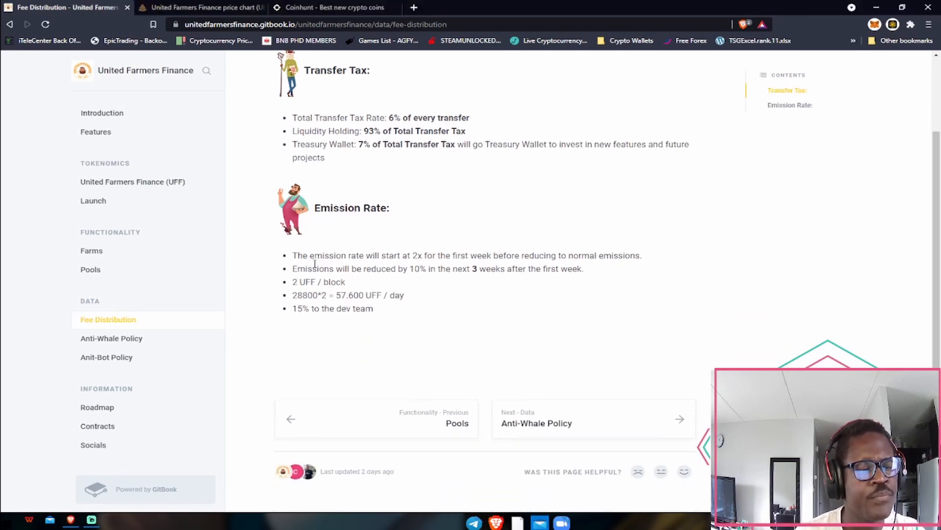
drag(303, 255, 434, 255)
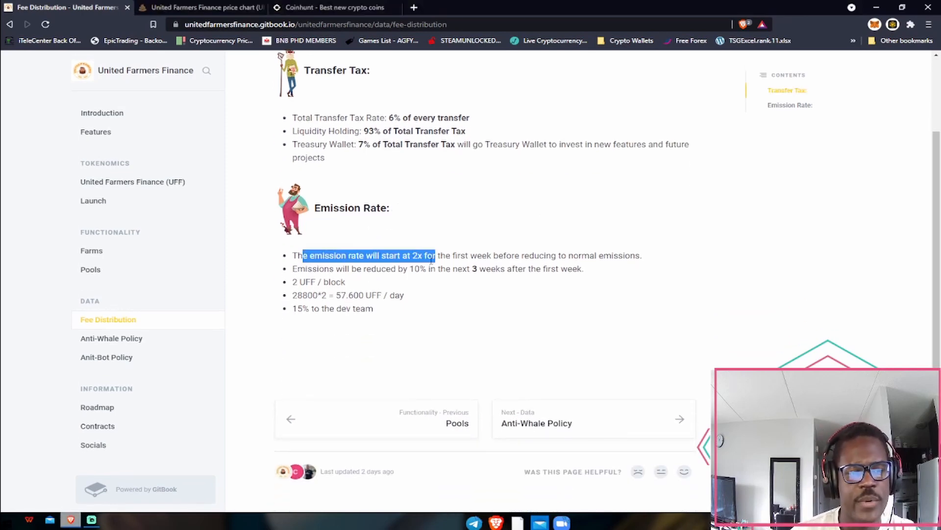
click(670, 257)
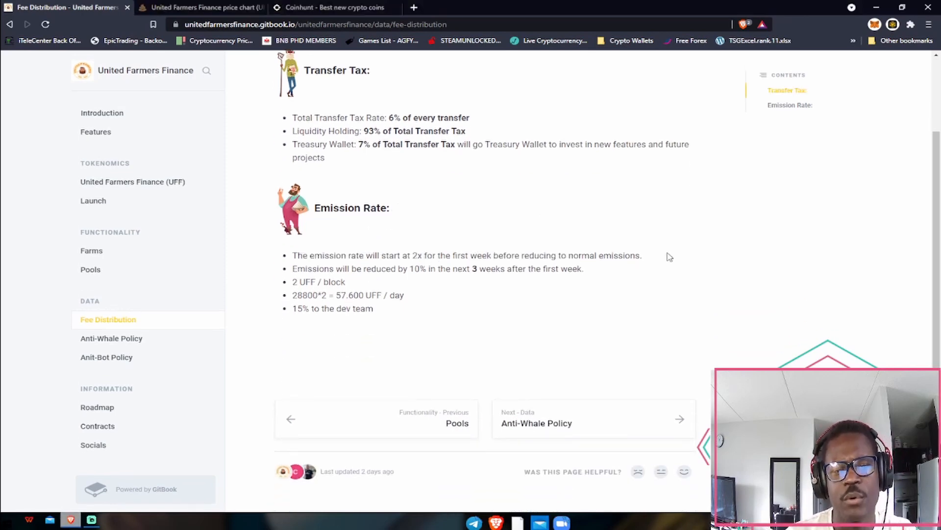
drag(293, 268, 396, 268)
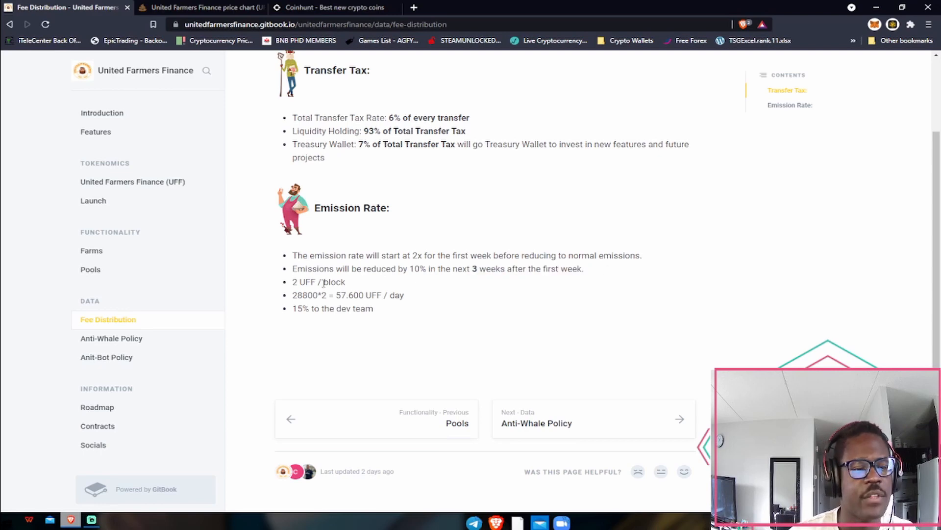
double_click(318, 281)
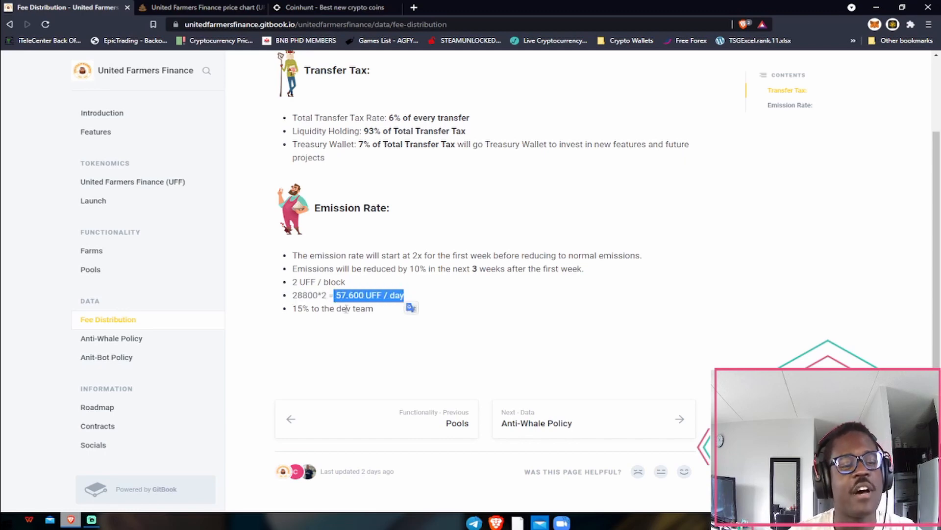
click(308, 315)
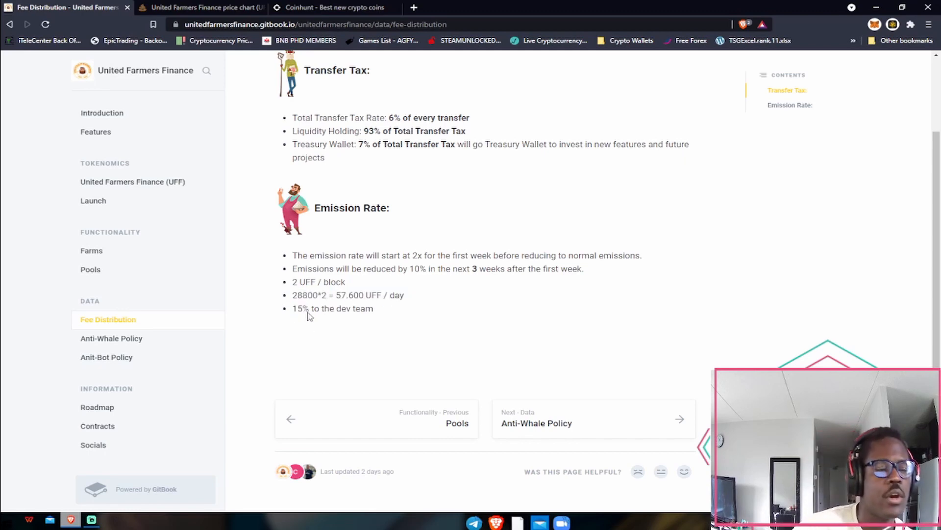
mouse_move(220, 284)
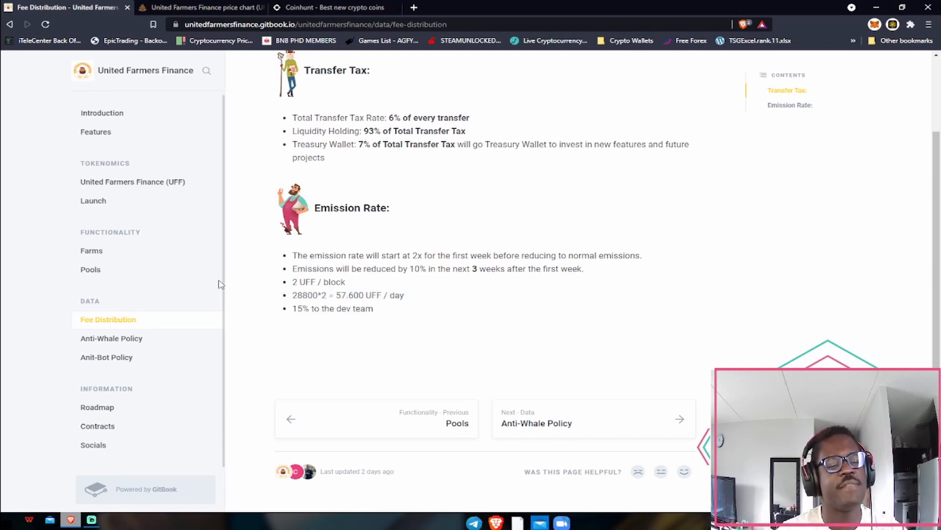
Step: On the Anti-Whale Policy page, scroll to the unstake limit rules and mark the strategies sentence
click(111, 339)
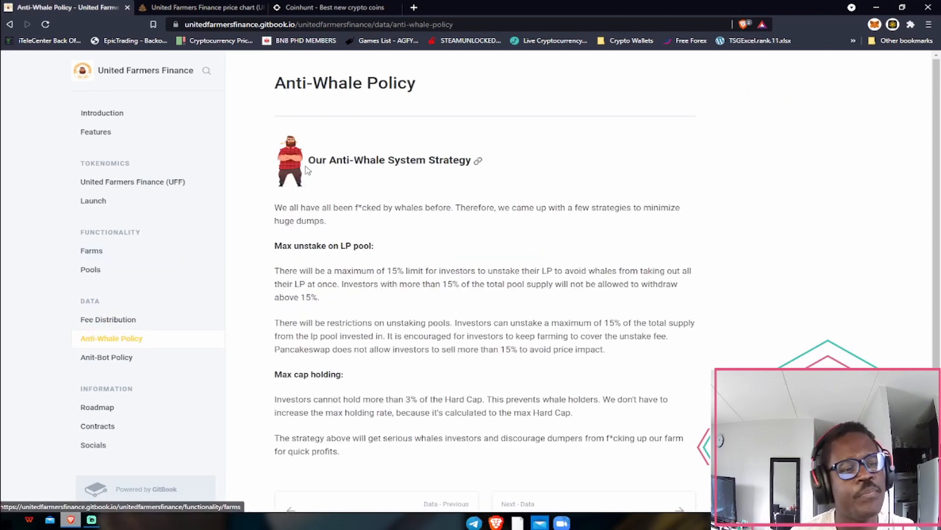
scroll(down, 3)
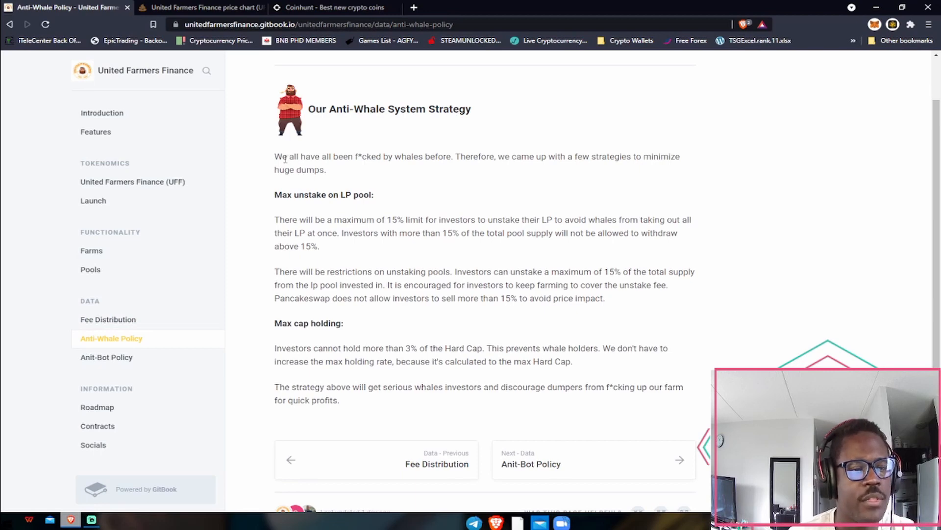
scroll(down, 3)
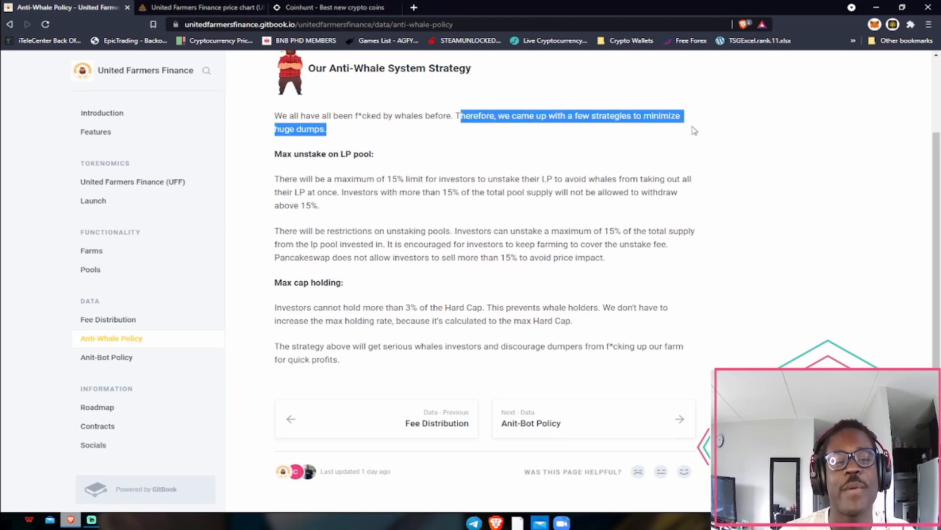
click(297, 167)
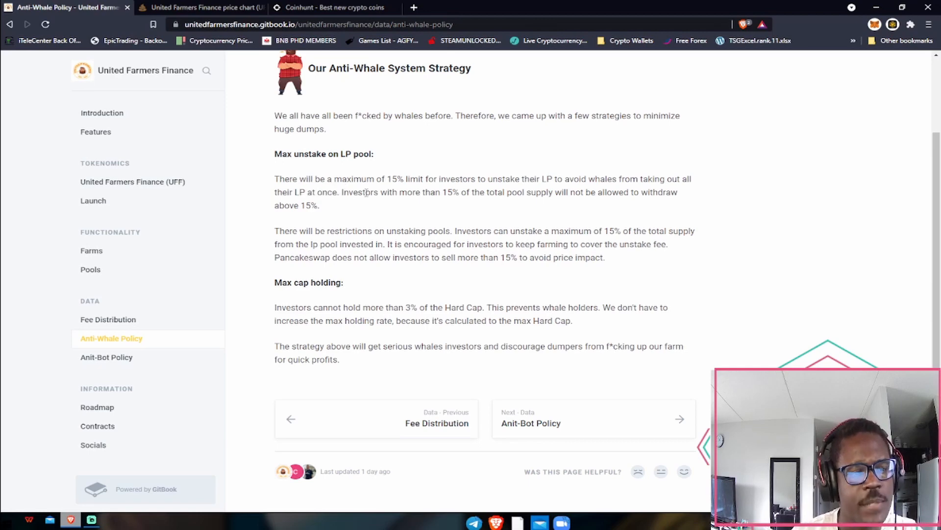
drag(453, 192, 537, 192)
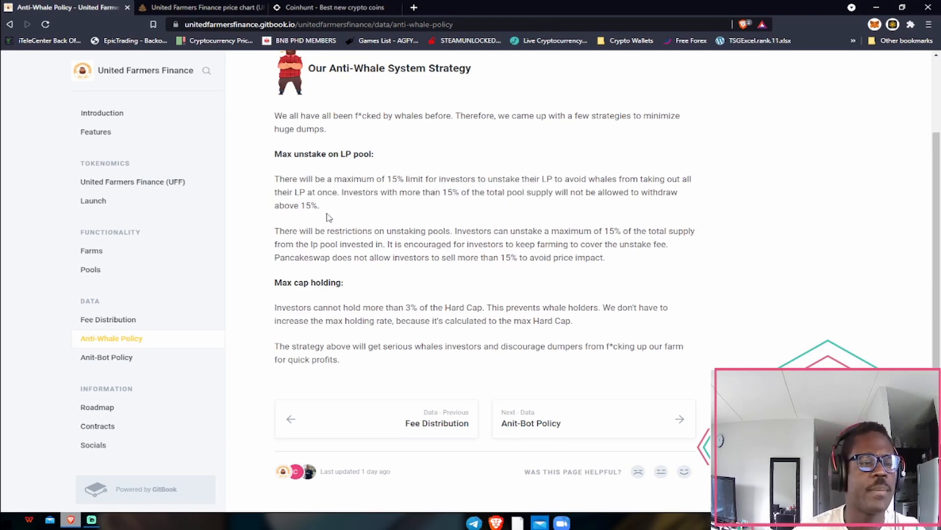
mouse_move(355, 212)
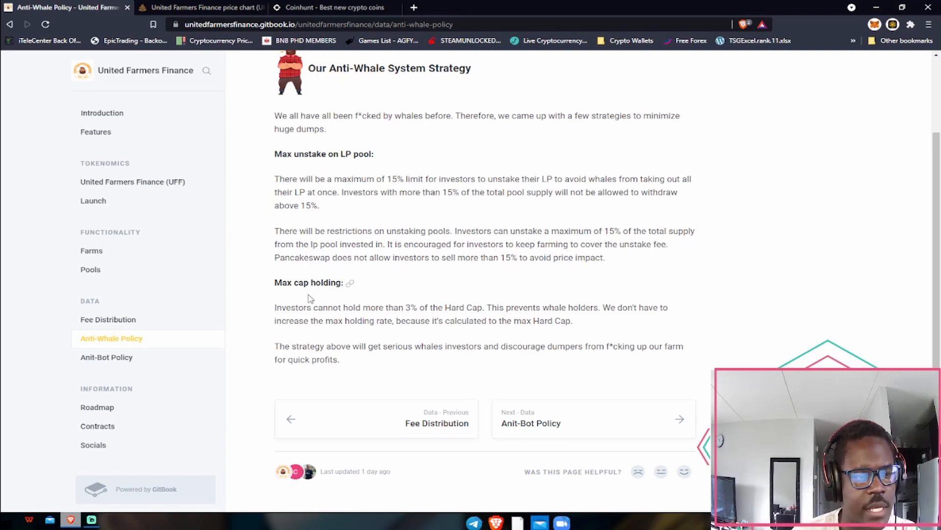
Step: Emphasize the 3% of Hard Cap max holding limit and its whale-prevention sentence
drag(306, 307, 348, 307)
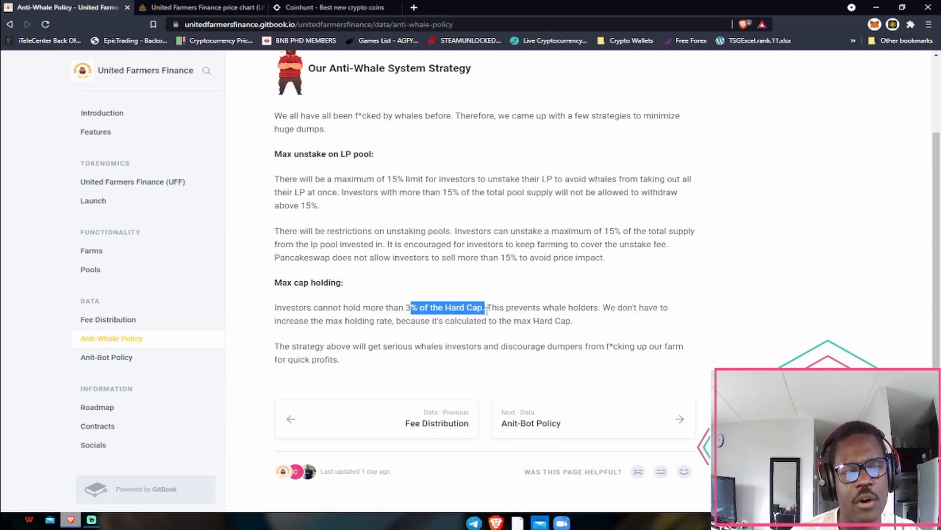
drag(487, 306, 598, 307)
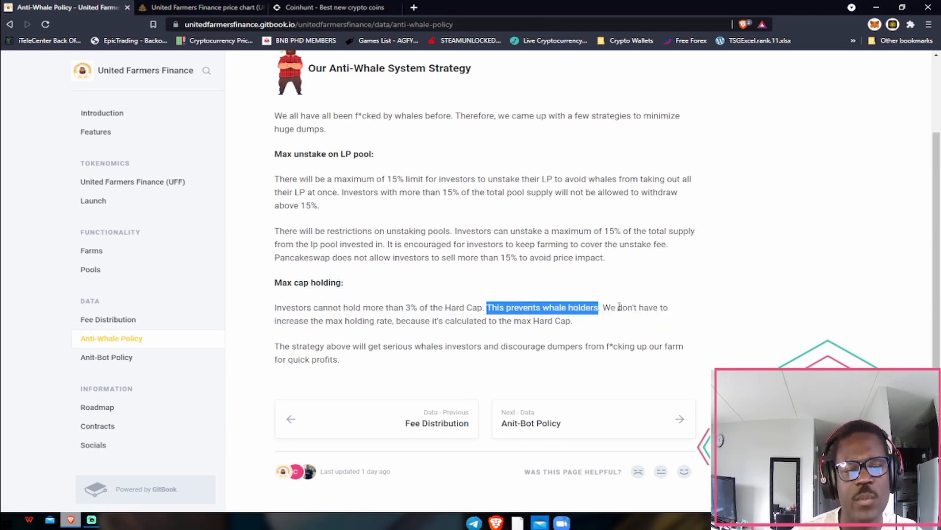
click(415, 323)
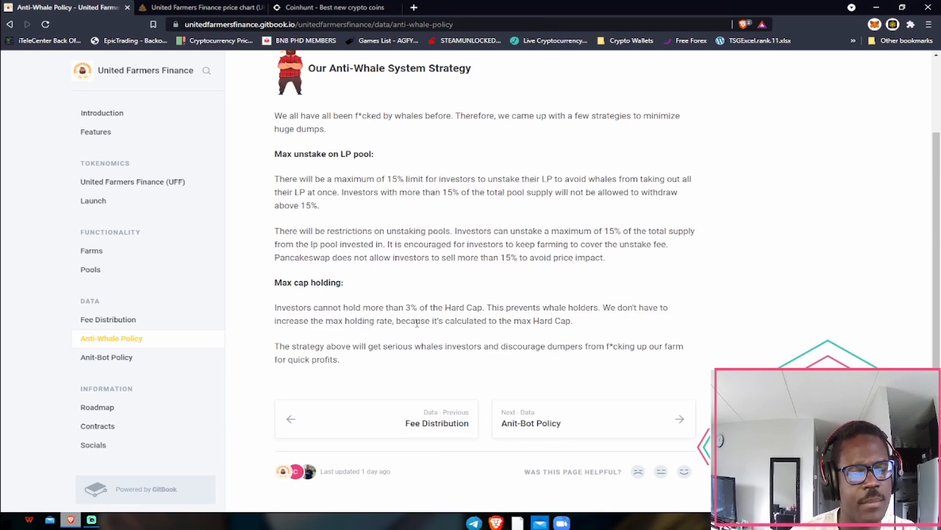
mouse_move(549, 330)
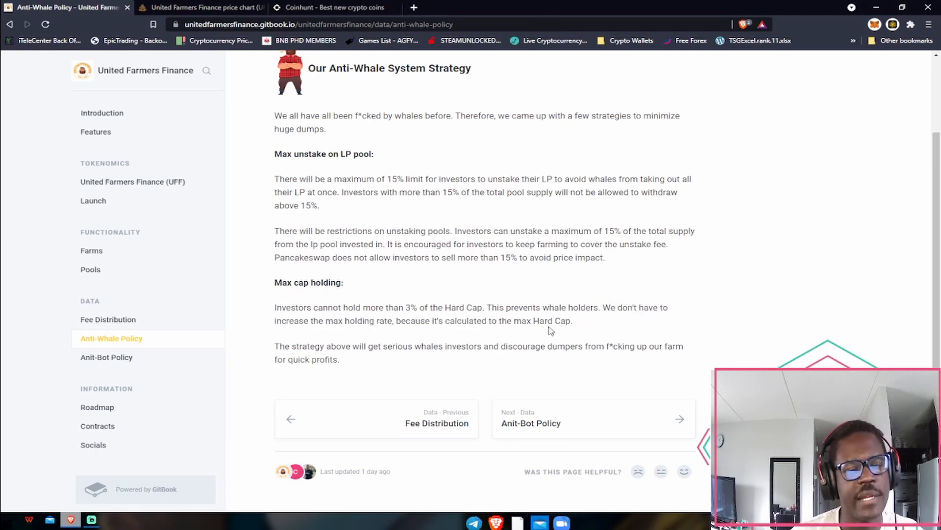
mouse_move(425, 329)
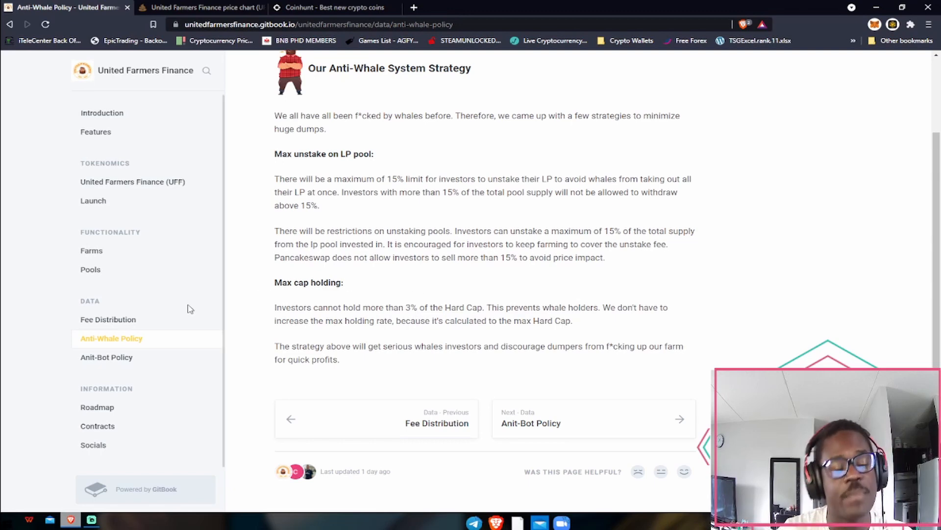
mouse_move(106, 357)
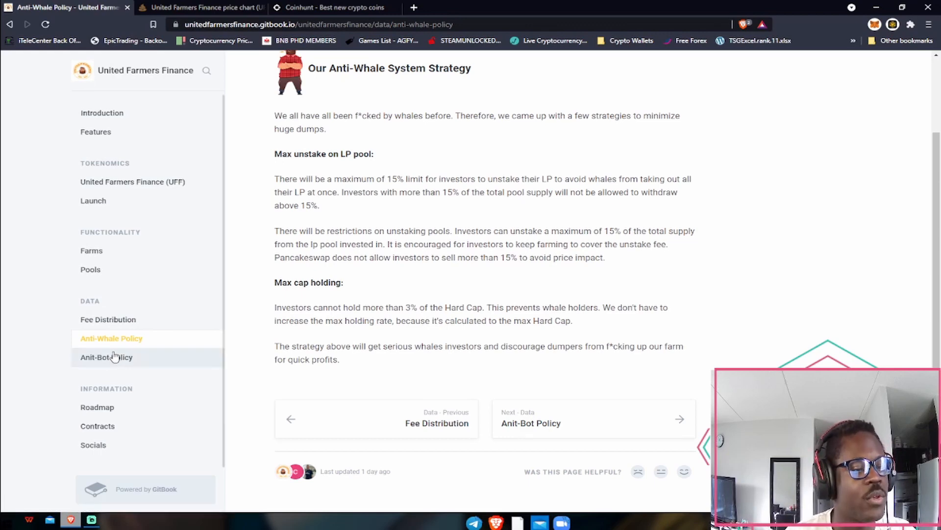
mouse_move(107, 357)
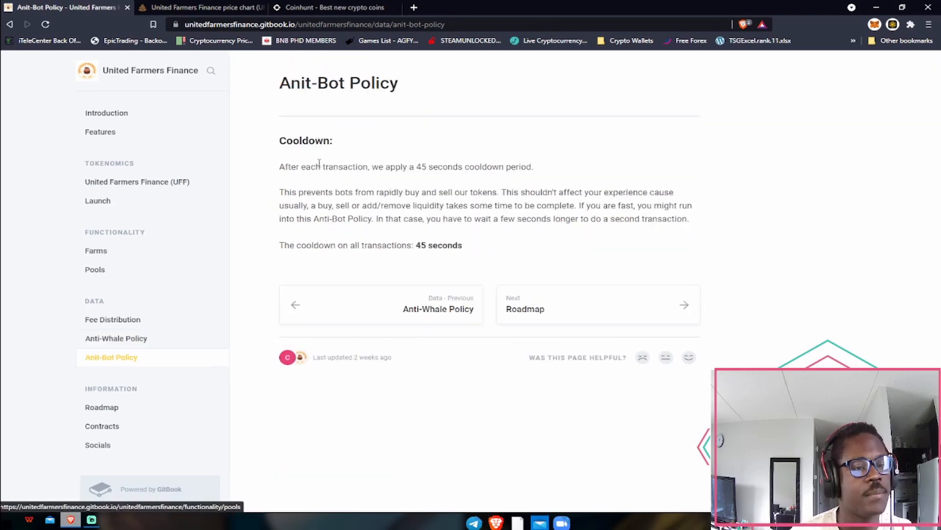
mouse_move(362, 126)
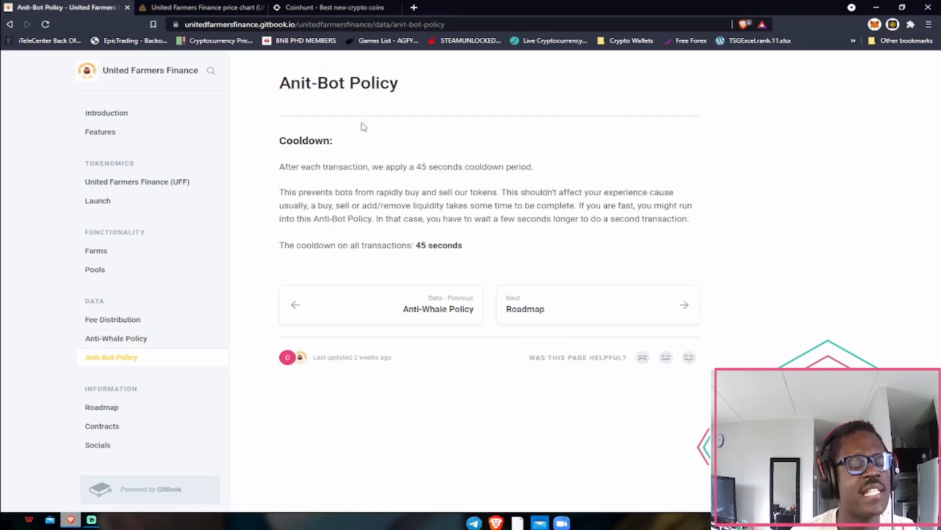
mouse_move(436, 195)
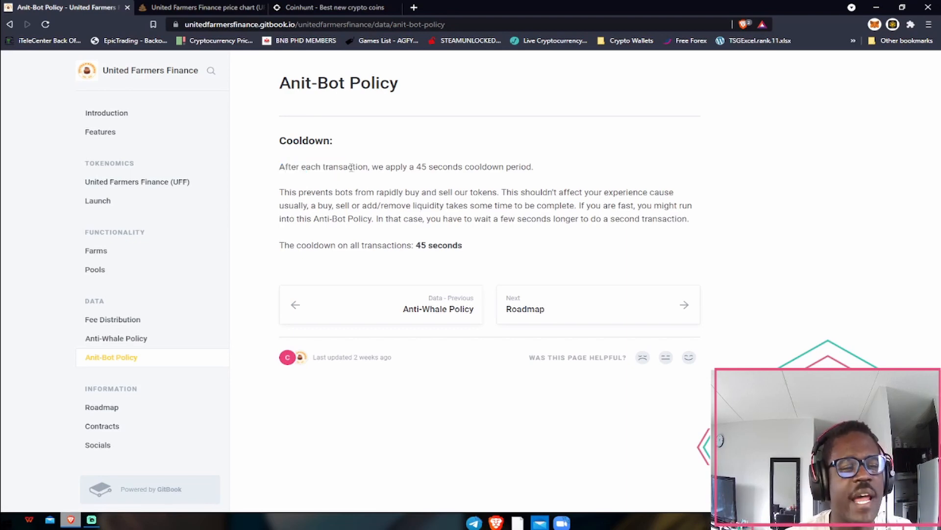
drag(385, 167, 505, 167)
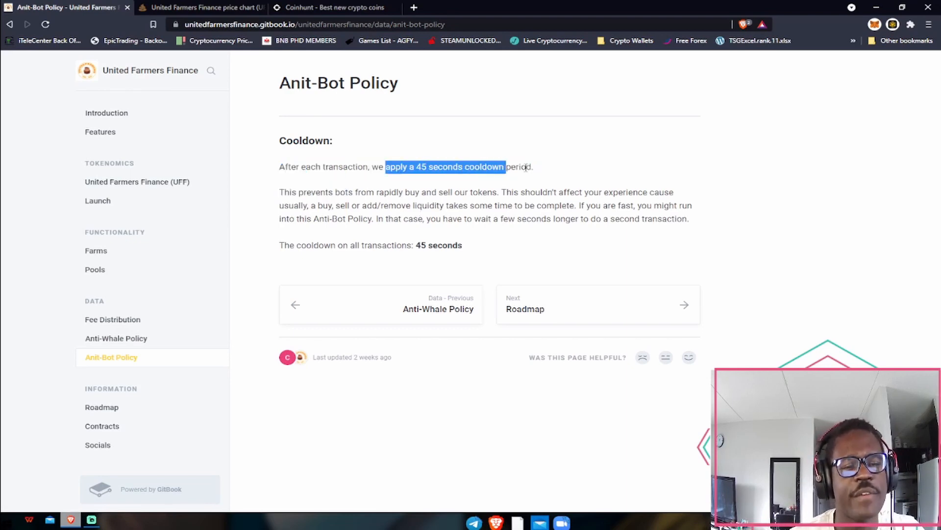
drag(280, 192, 404, 192)
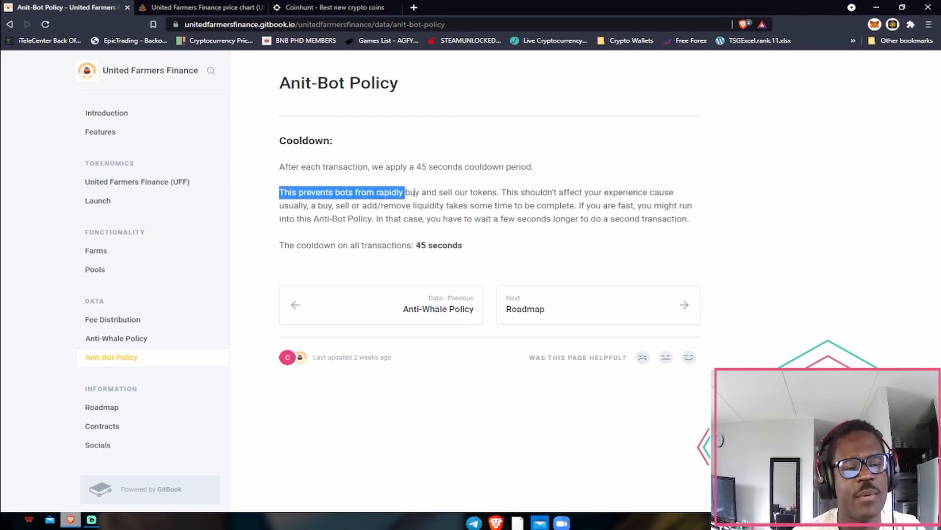
drag(405, 192, 489, 193)
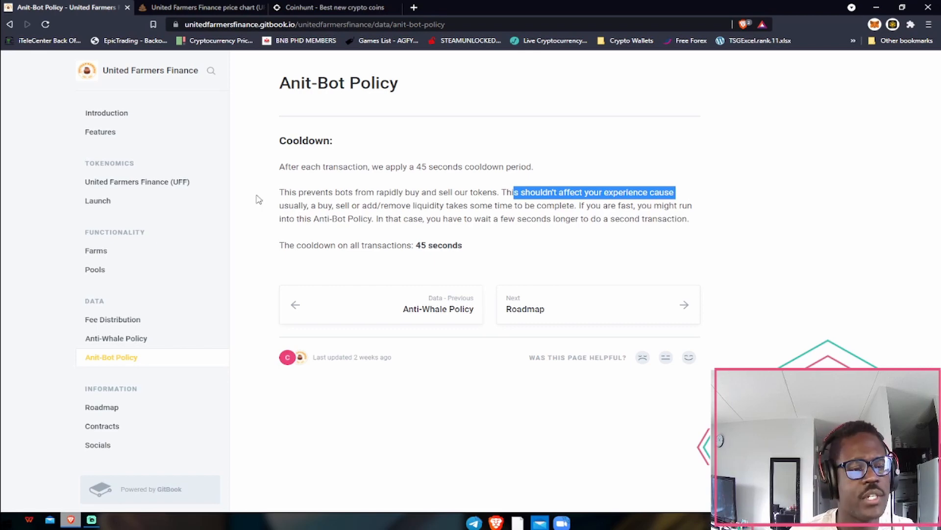
click(365, 209)
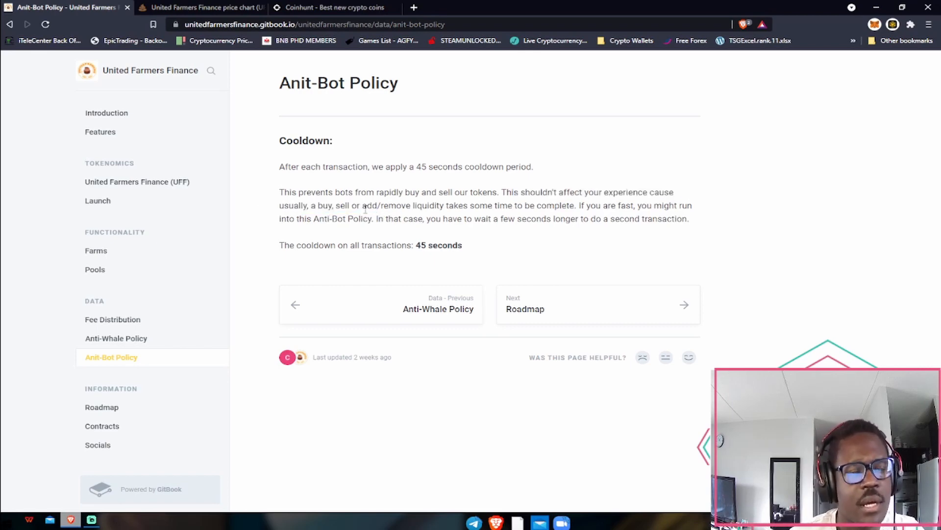
drag(601, 204, 687, 218)
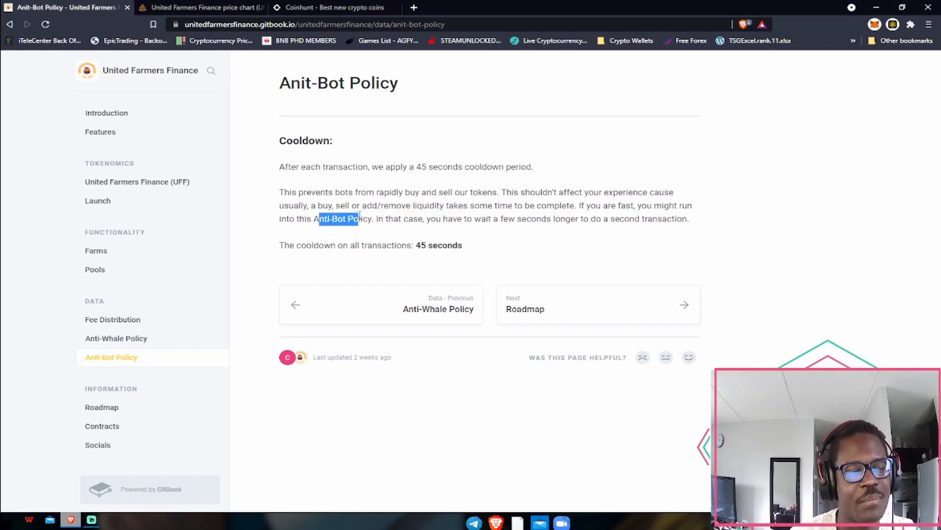
drag(384, 219, 683, 219)
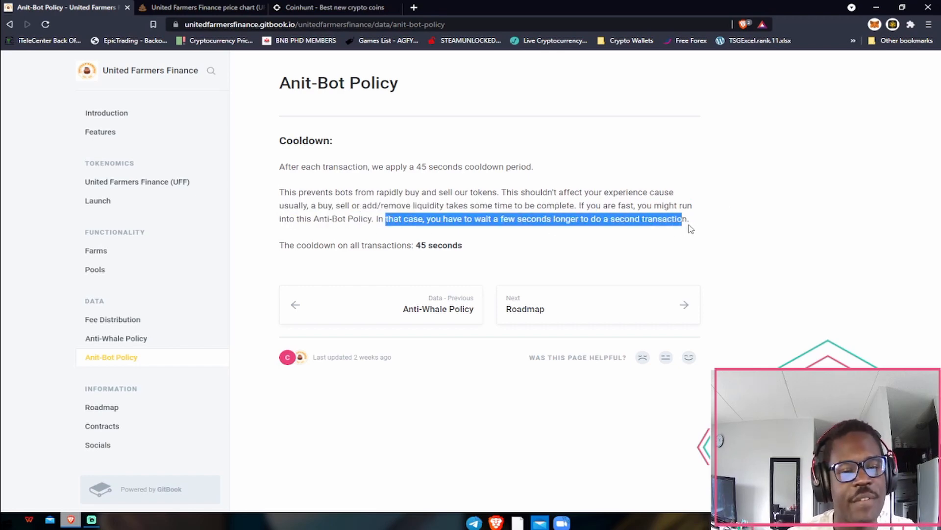
click(440, 245)
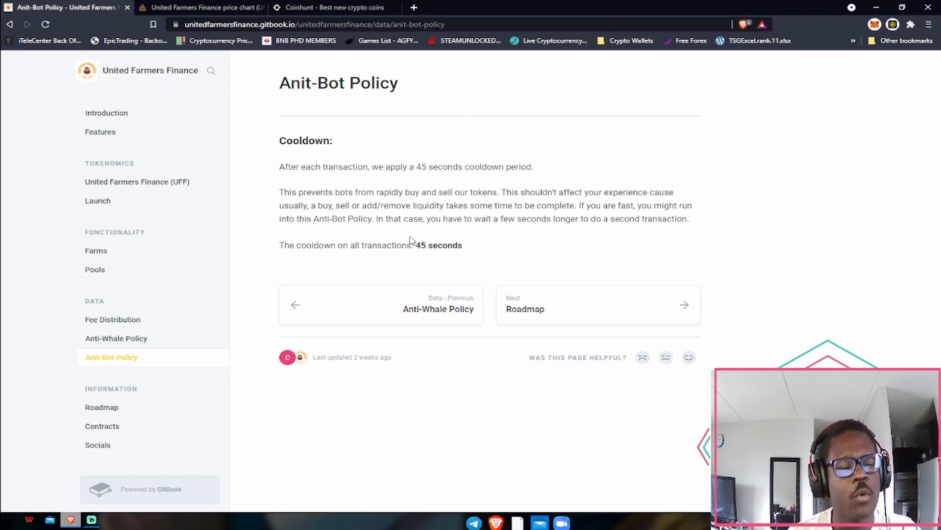
mouse_move(117, 426)
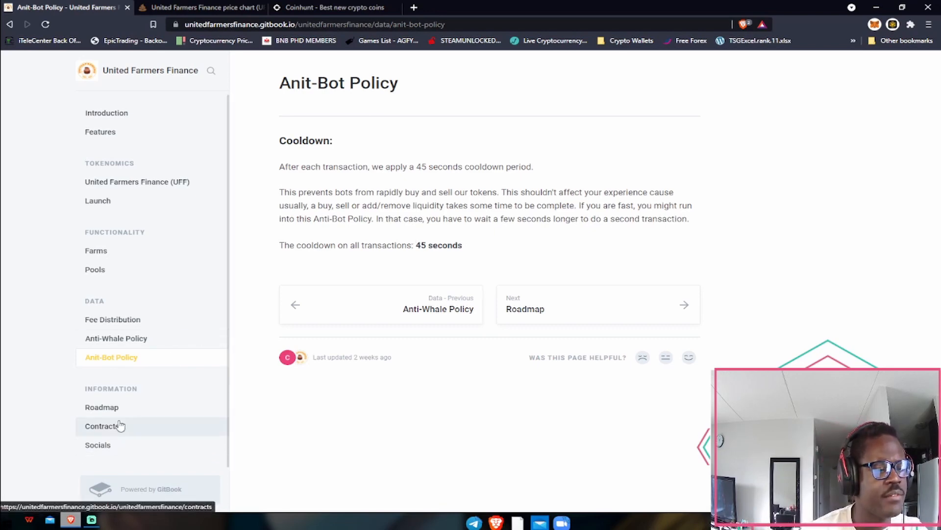
click(101, 406)
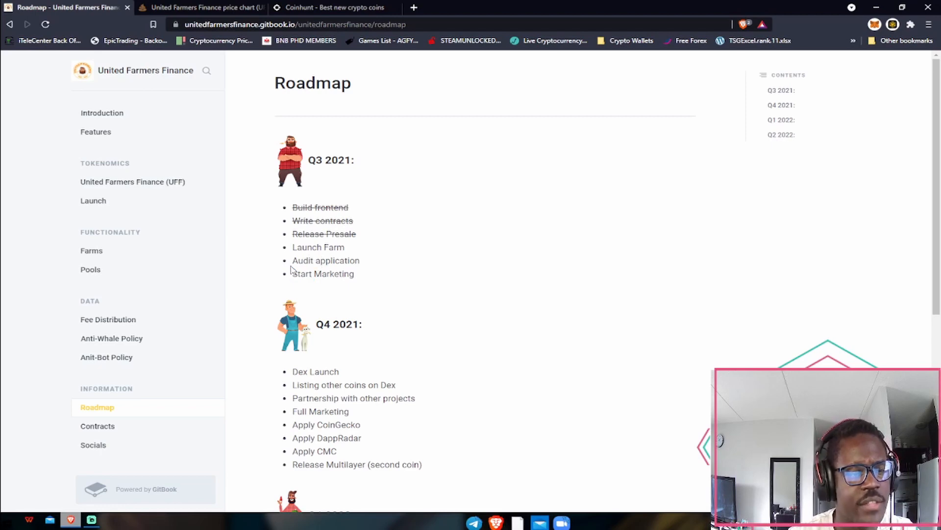
double_click(323, 274)
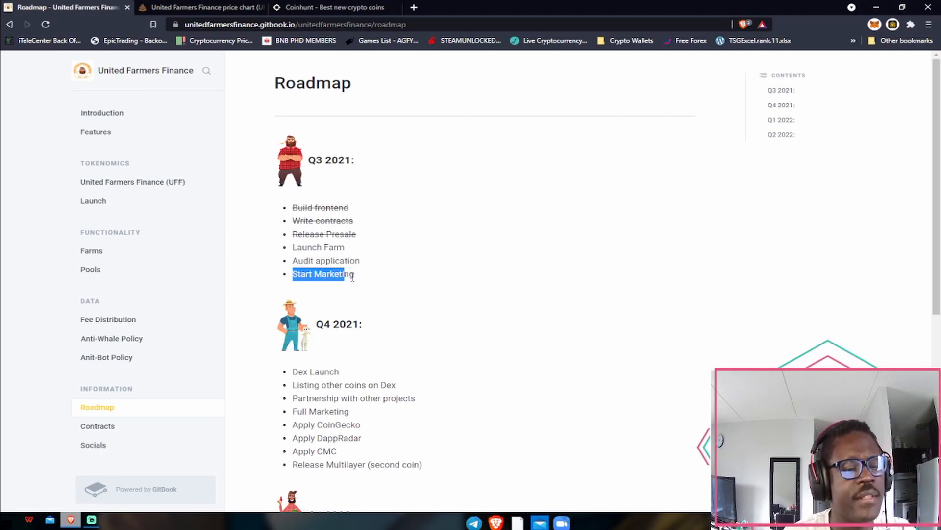
scroll(down, 3)
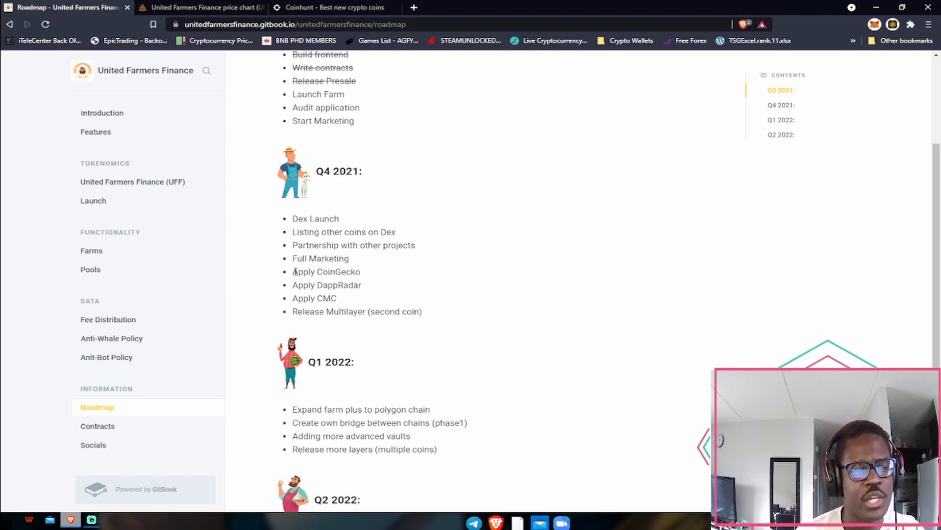
mouse_move(292, 277)
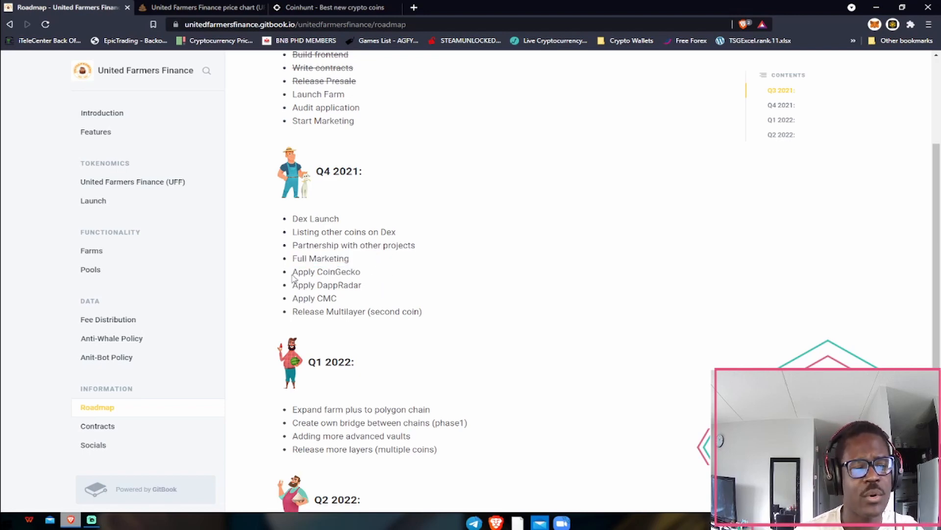
double_click(326, 271)
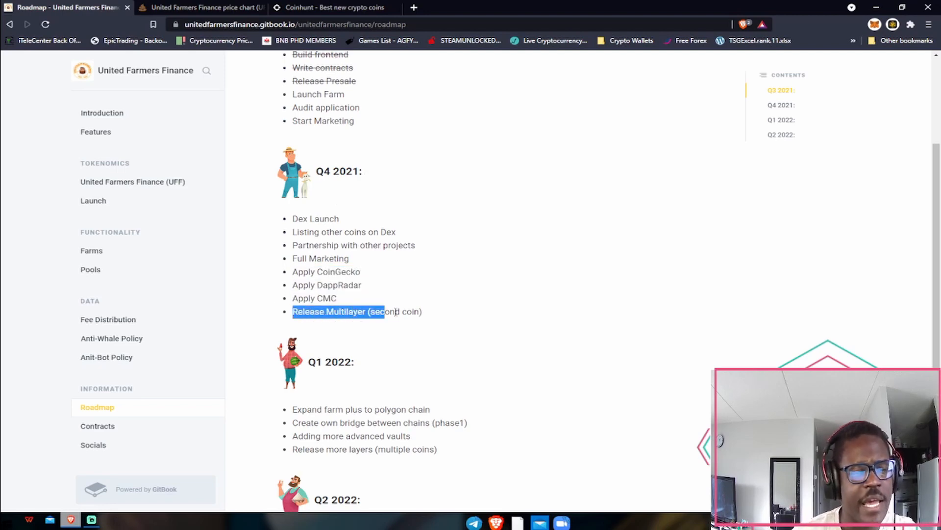
scroll(down, 3)
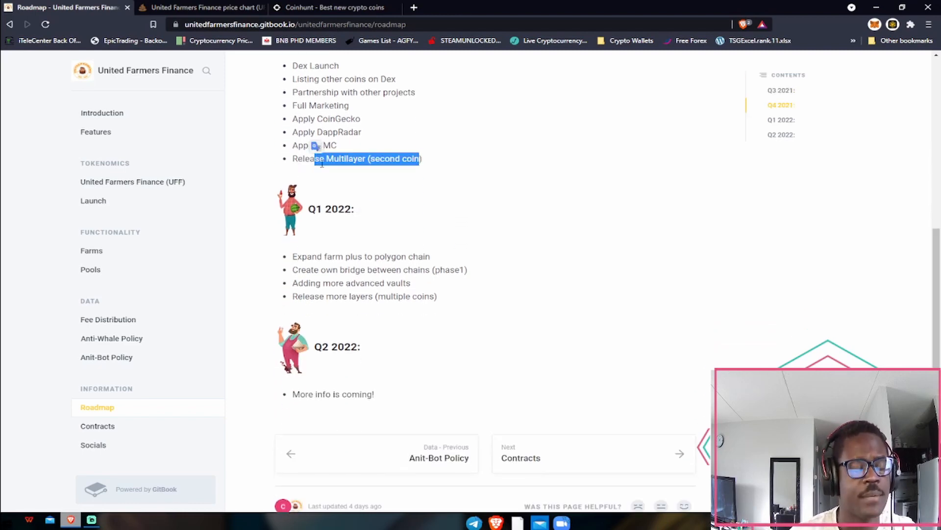
mouse_move(325, 229)
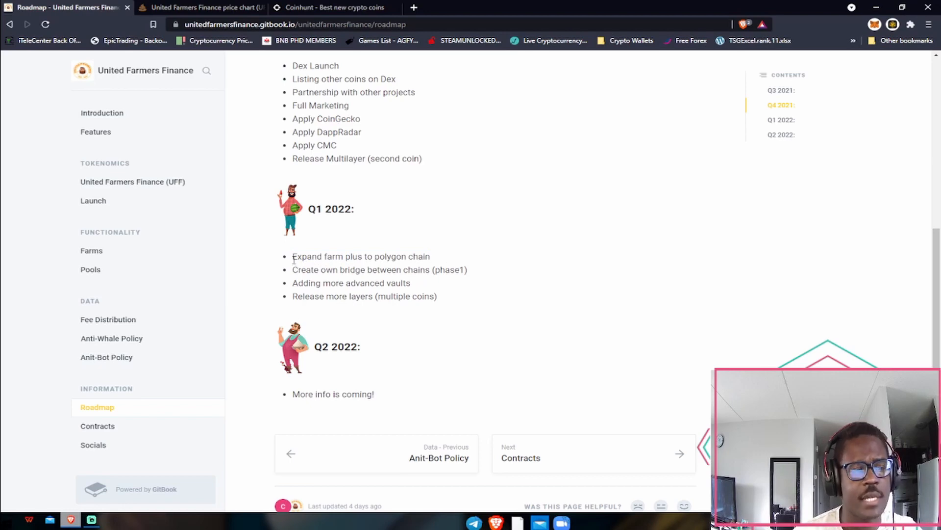
drag(365, 256, 430, 256)
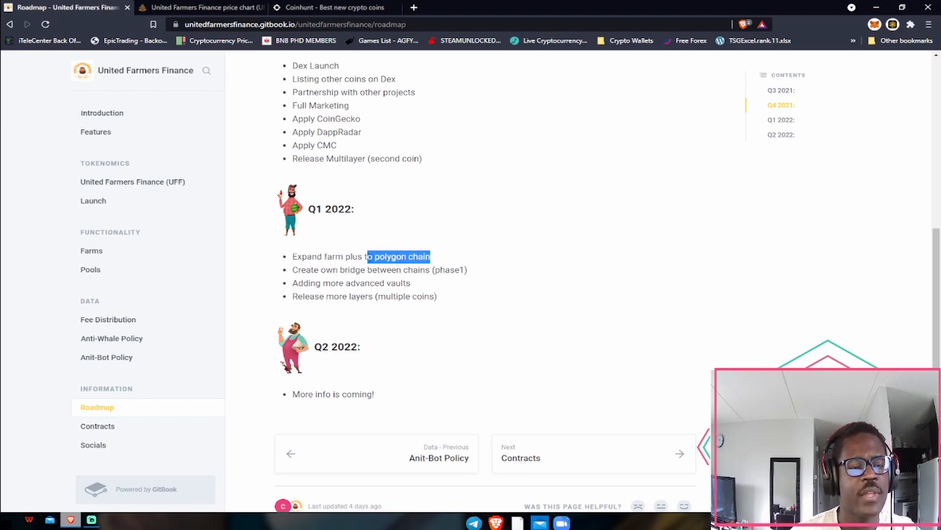
drag(430, 256, 292, 256)
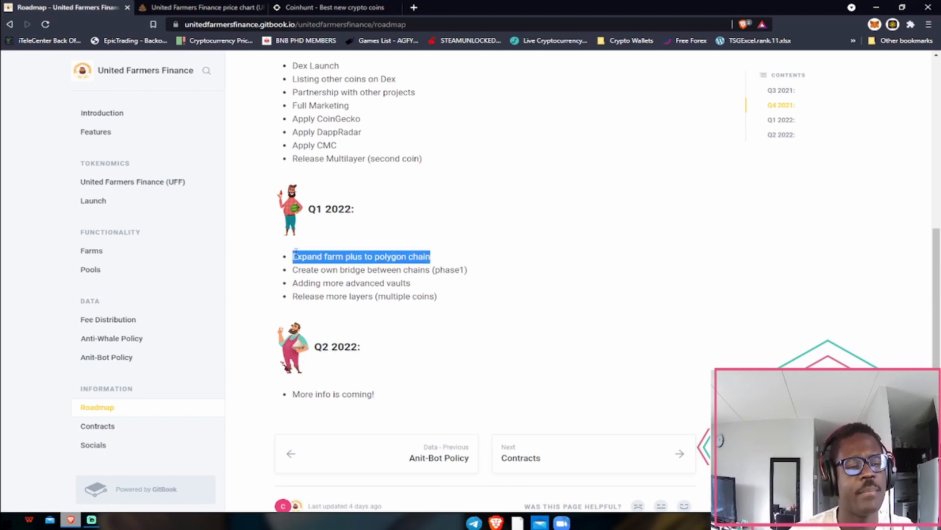
drag(292, 255, 351, 269)
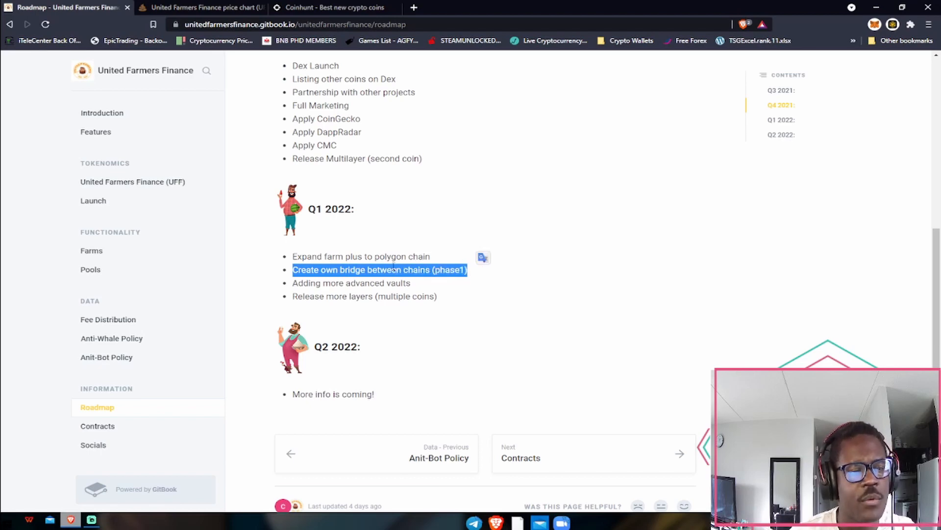
click(361, 256)
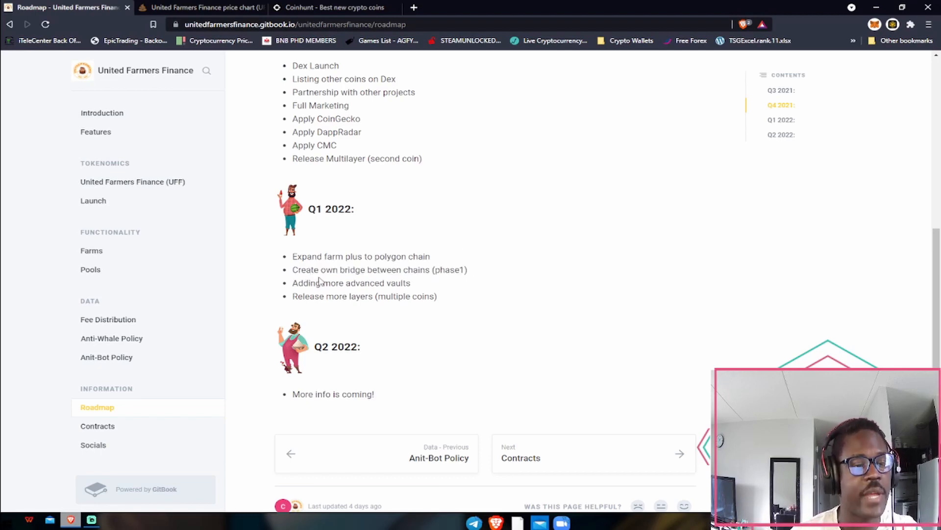
drag(408, 270, 467, 270)
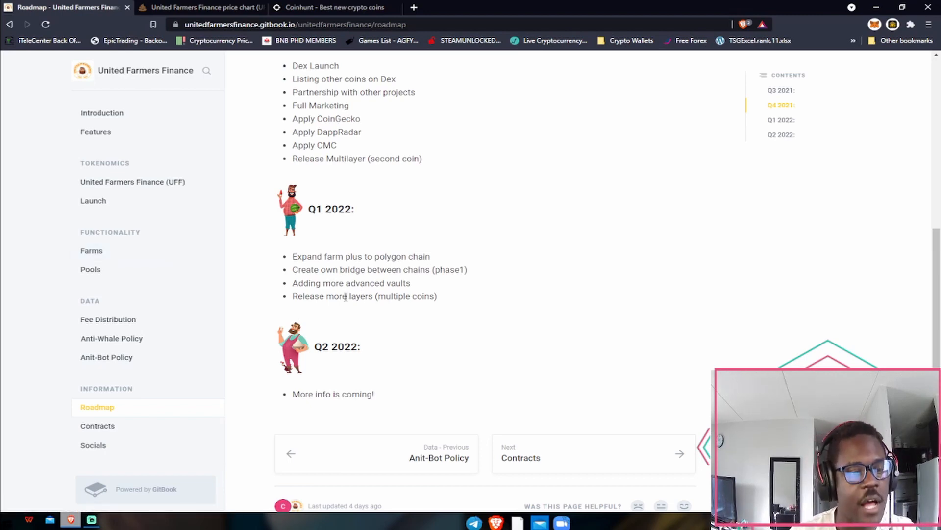
drag(293, 282, 376, 282)
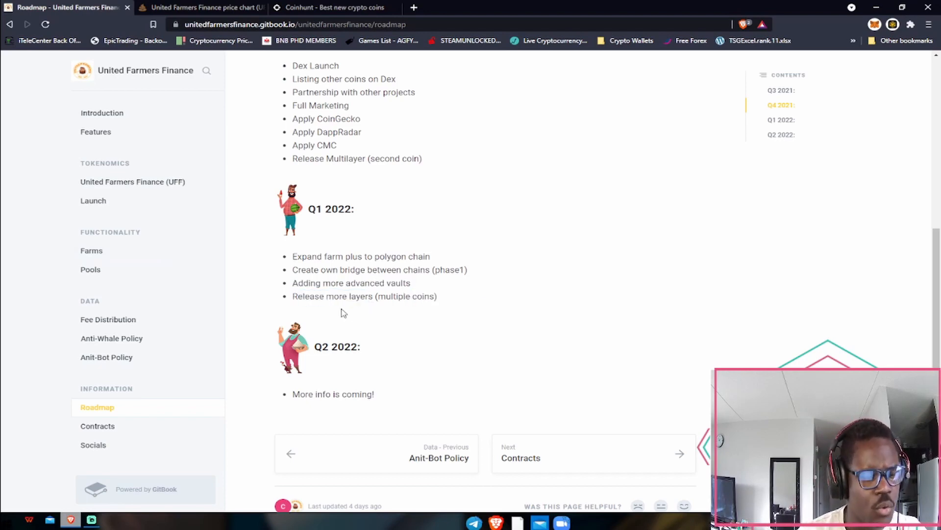
scroll(up, 3)
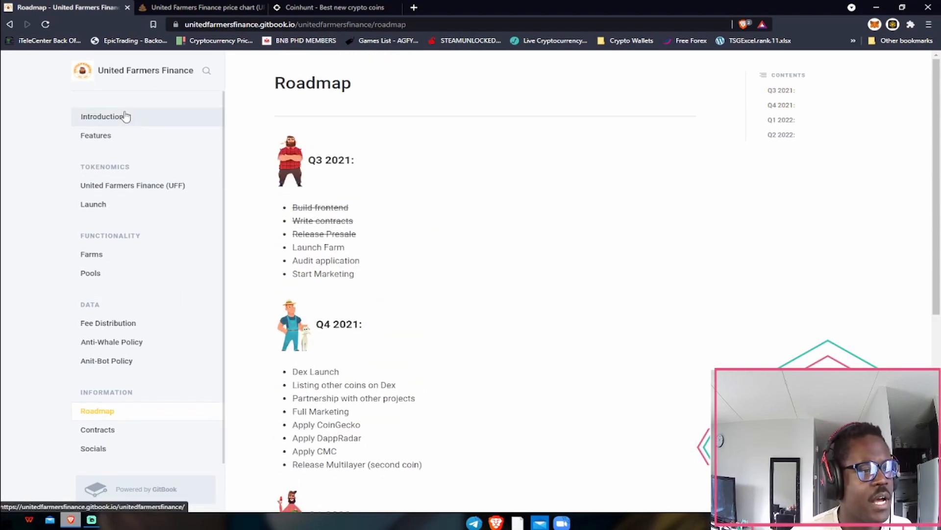
Step: Show the Introduction page describing the United Farmers yield farming and AMM ecosystem
click(102, 116)
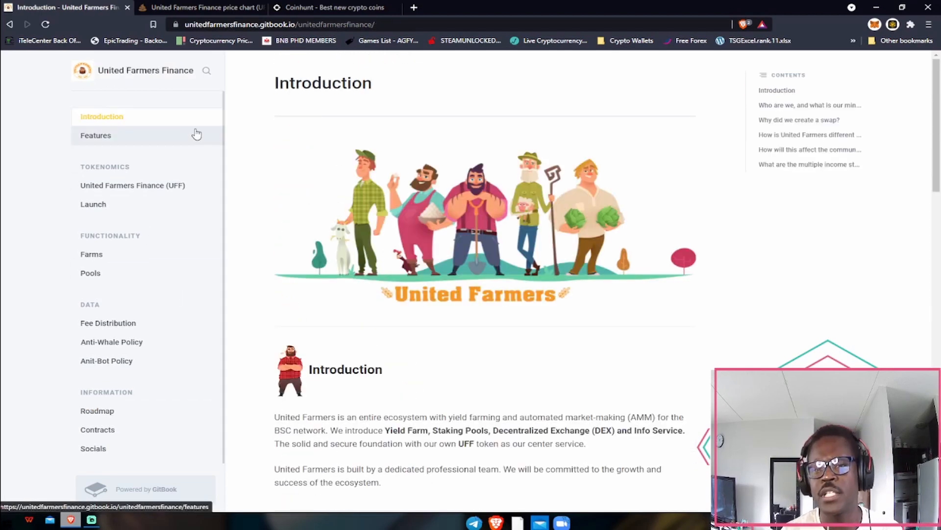
mouse_move(223, 105)
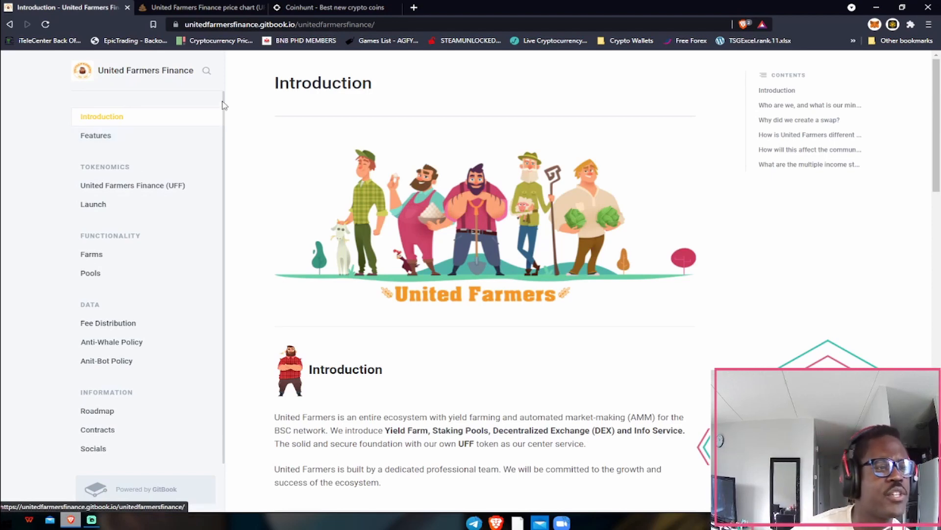
mouse_move(156, 80)
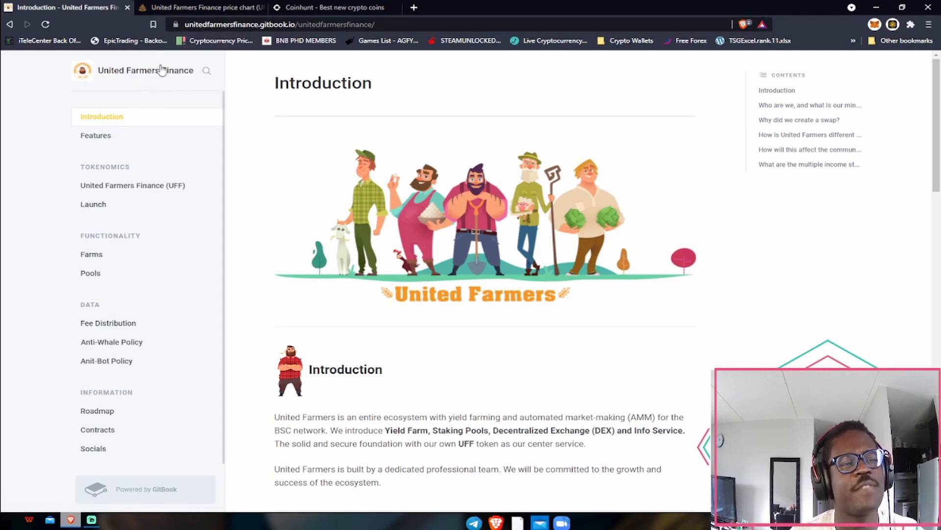
mouse_move(201, 6)
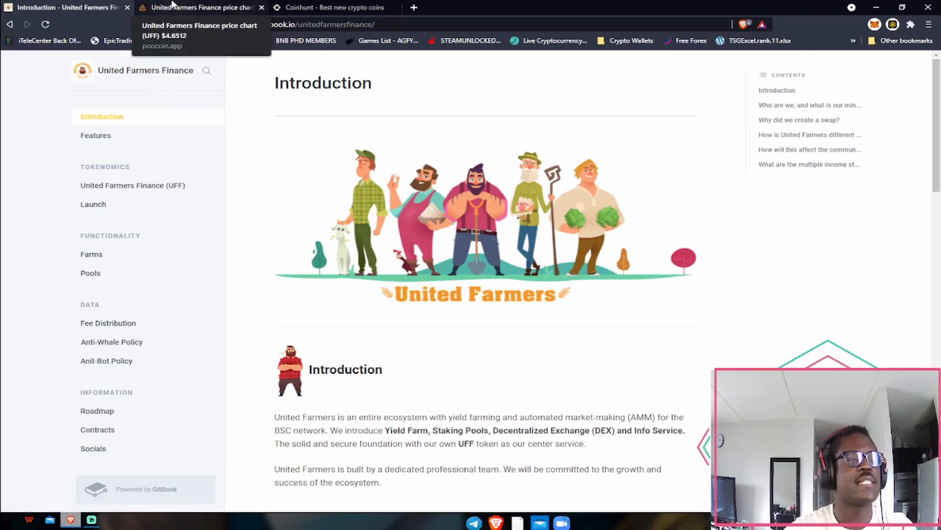
Step: Return to the PooCoin UFF/BNB price chart at about $4.63
click(198, 7)
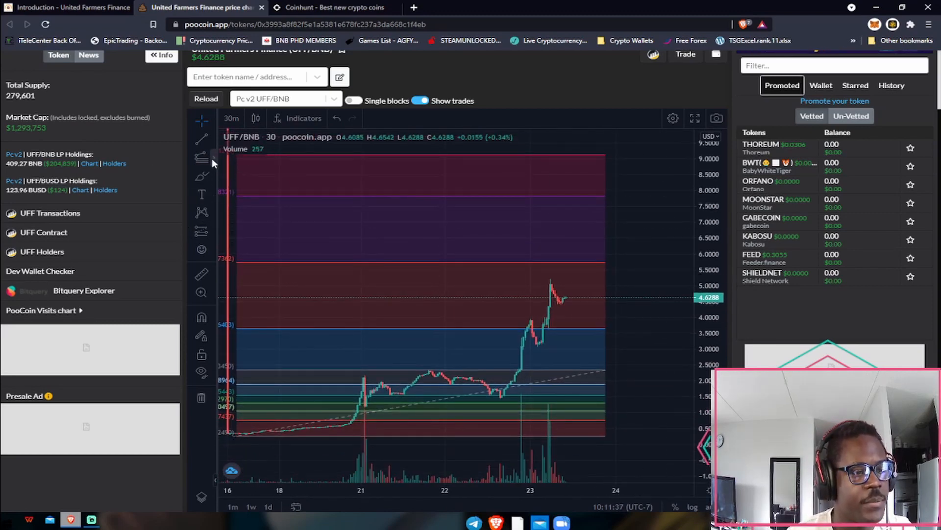
Step: Draw a rectangle zone box around $6.3–6.9 and stretch it across the Fib extension
click(202, 176)
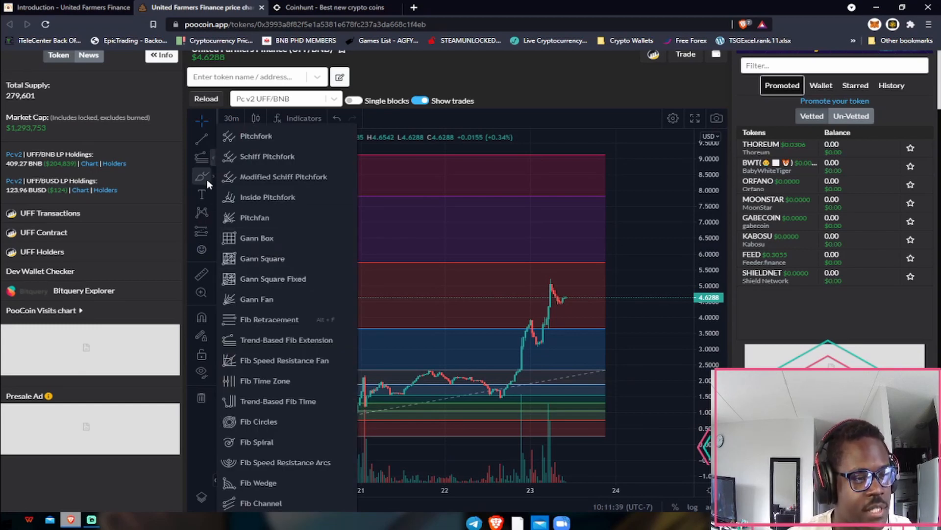
click(202, 176)
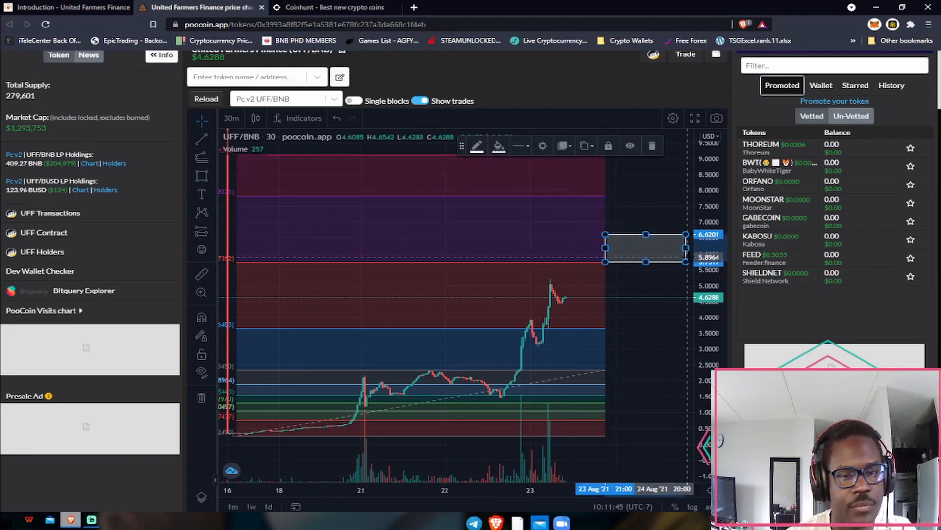
drag(642, 246, 396, 233)
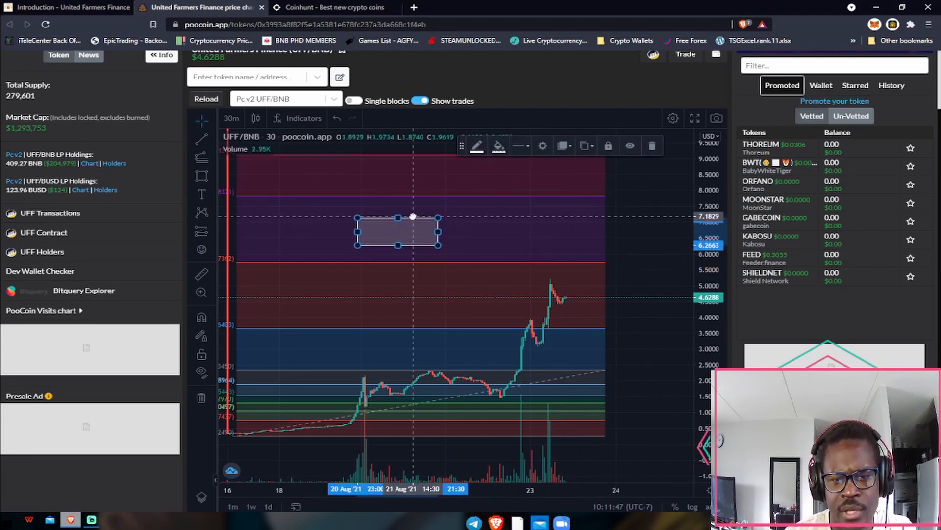
drag(411, 216, 410, 236)
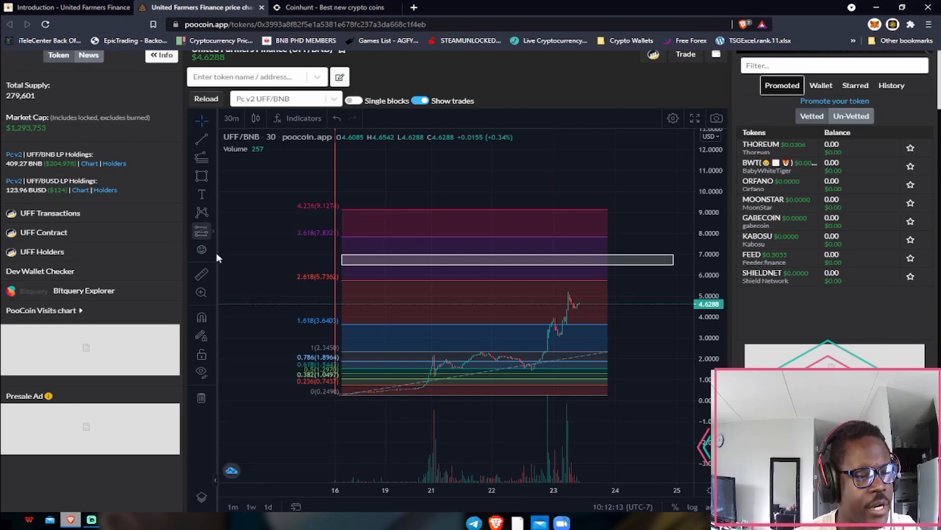
Step: Draw a rising trend line projecting upward from the latest UFF candles
click(202, 138)
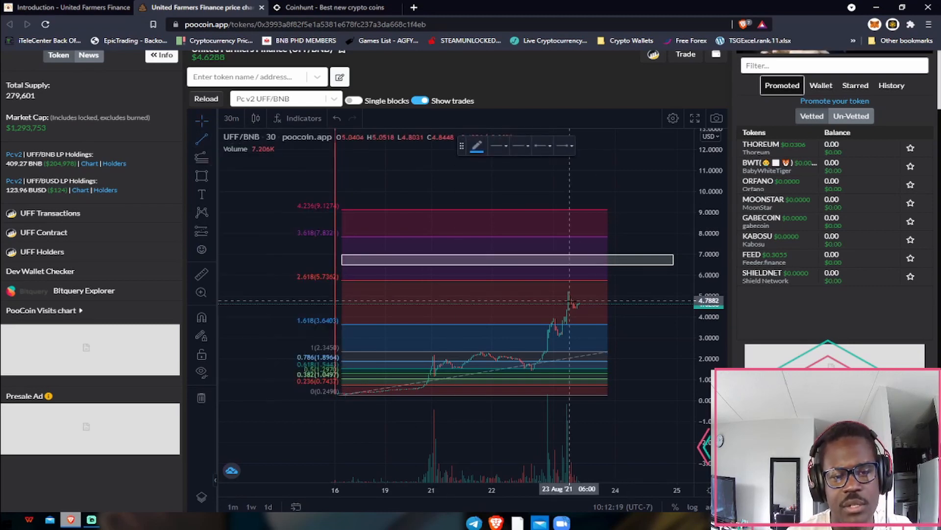
drag(580, 304, 606, 251)
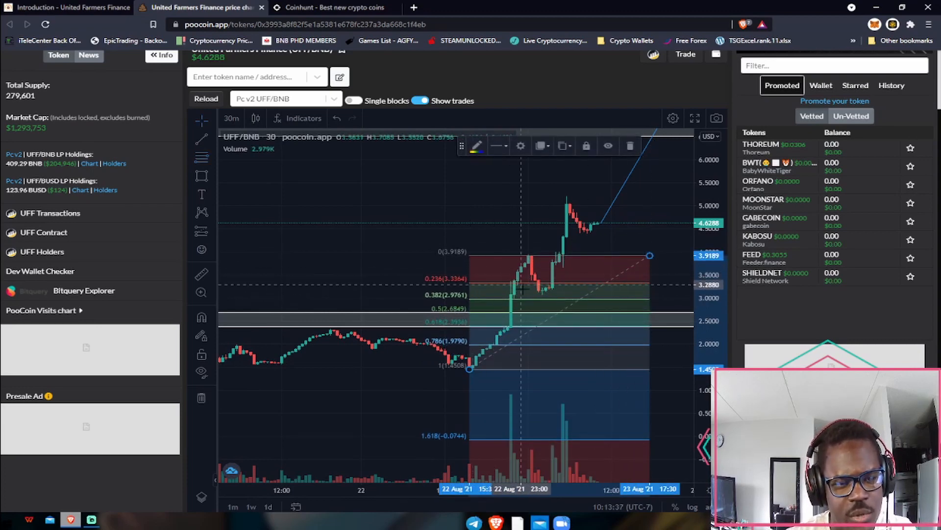
Step: Draw a Fib retracement spanning the 23 Aug dip near $3.04 up to the $5.26 high
drag(523, 288, 456, 289)
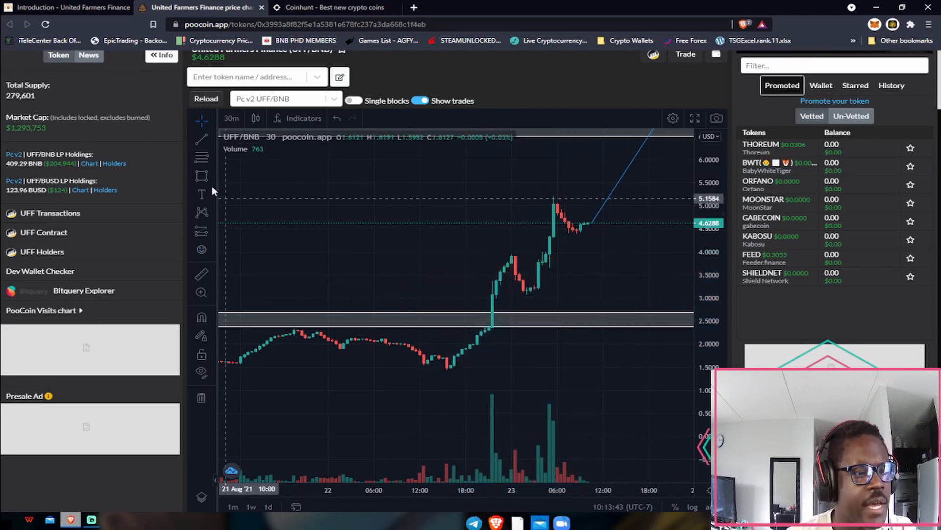
mouse_move(507, 306)
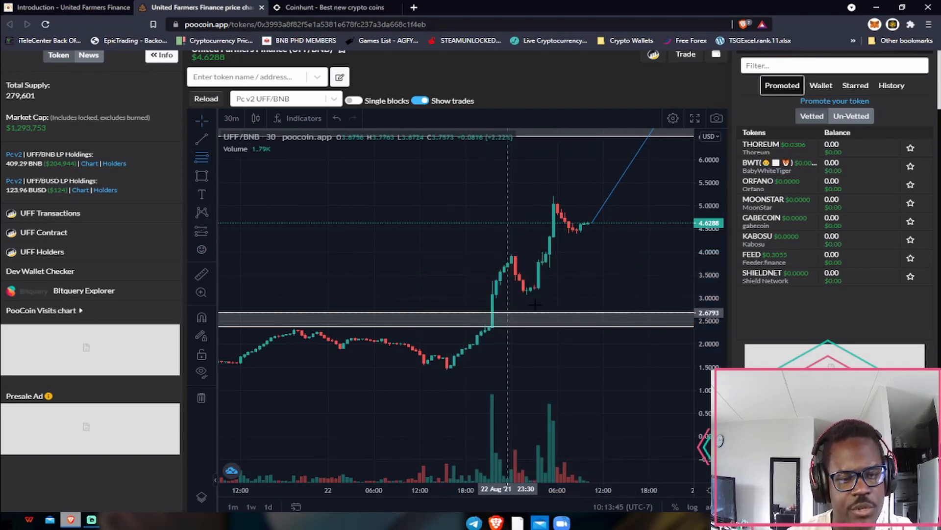
drag(553, 196, 526, 296)
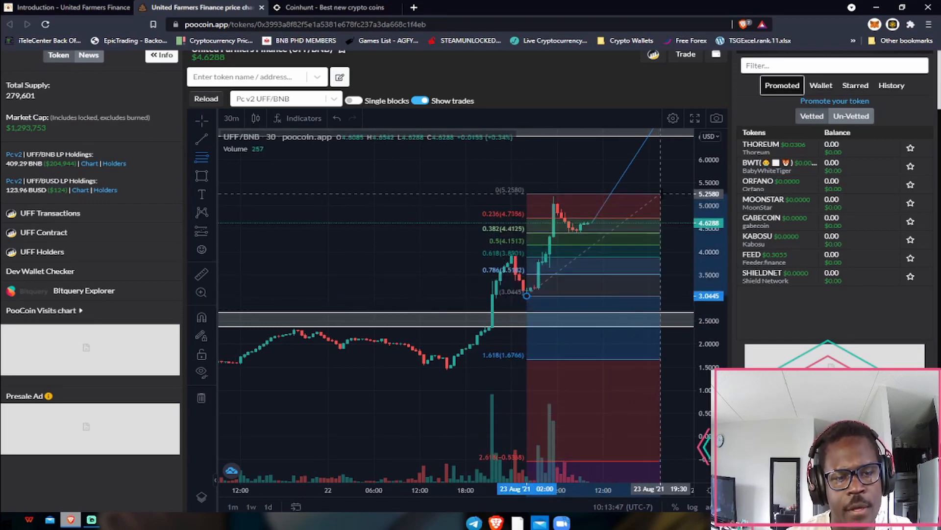